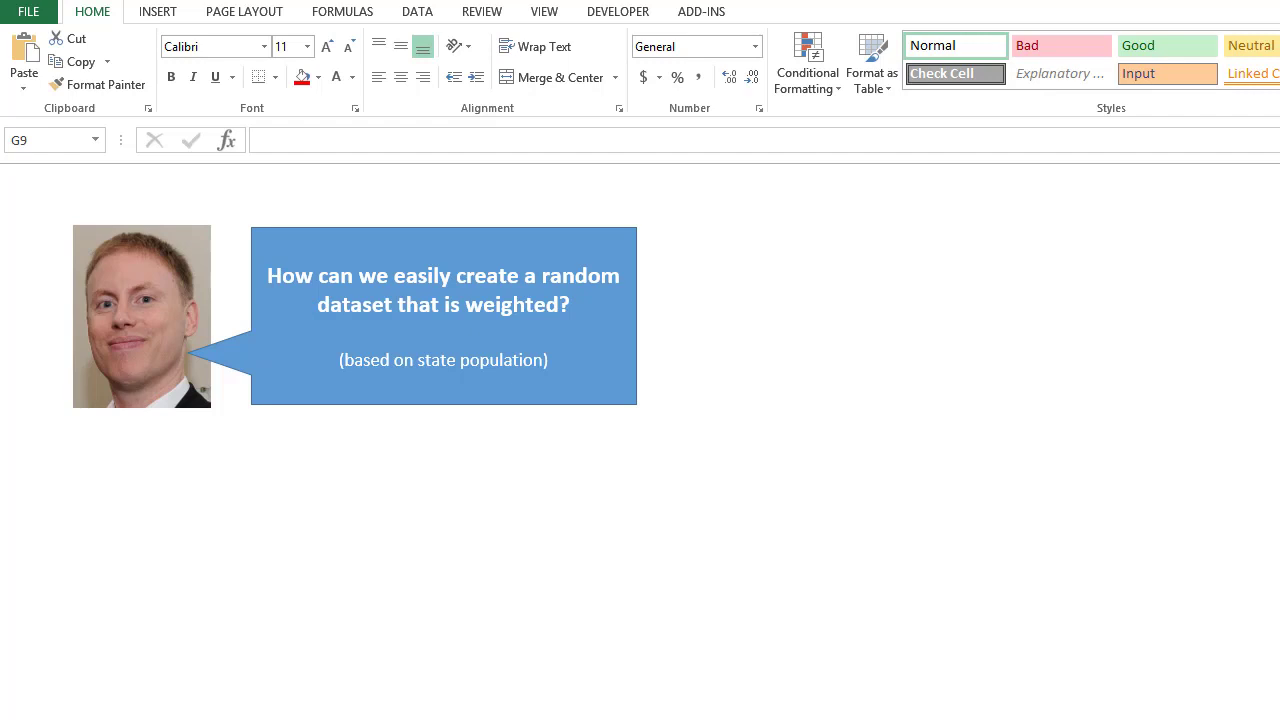
mouse_move(436, 352)
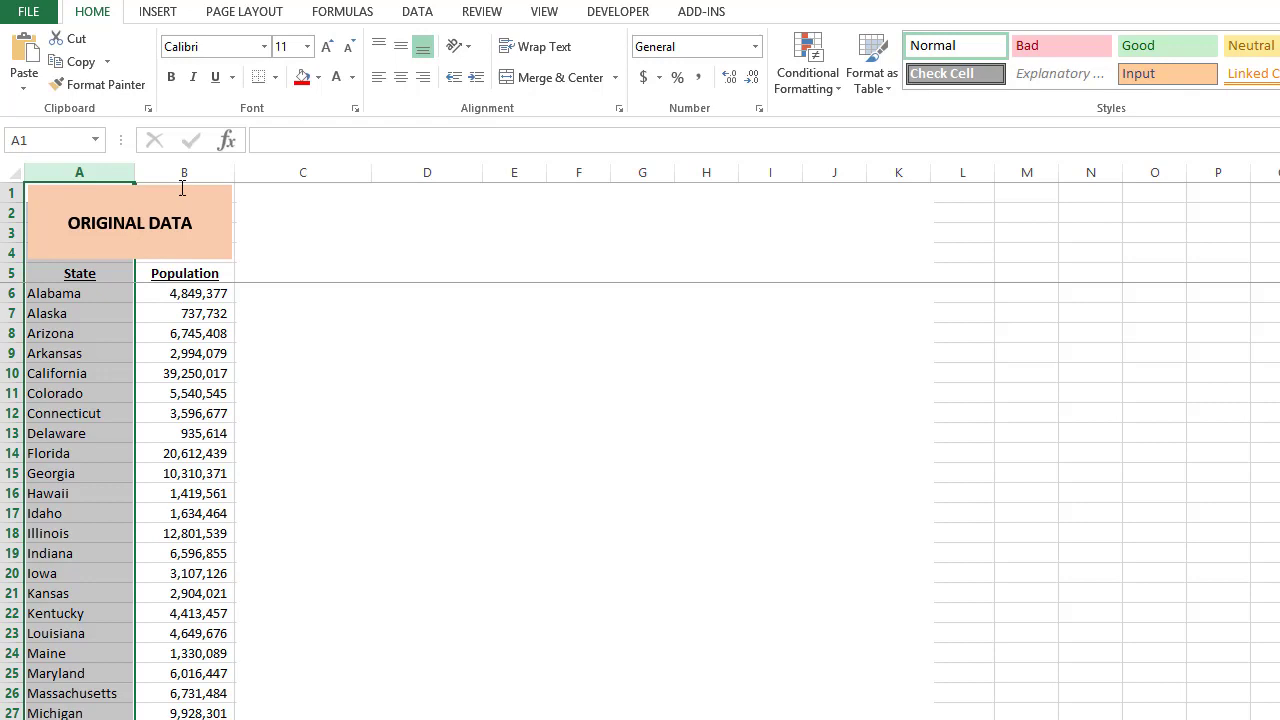
Step: Review the Population column and the Florida and Illinois rows of the source data
click(184, 192)
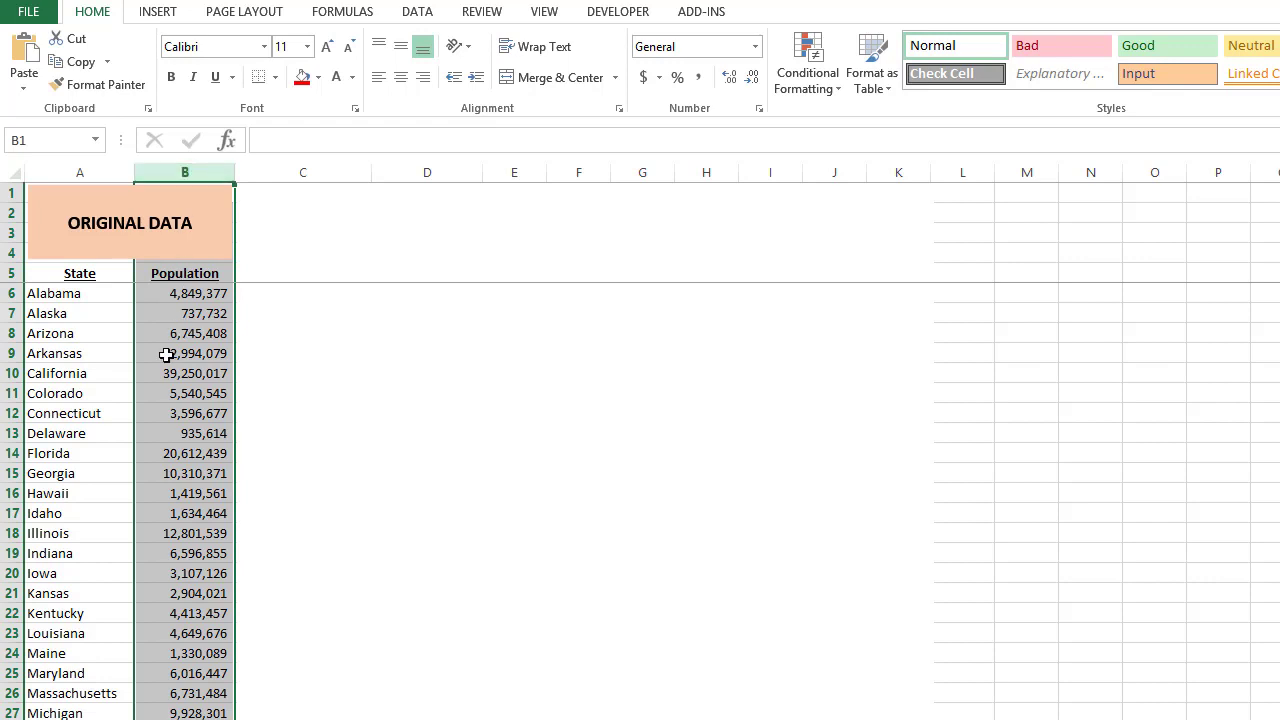
click(80, 452)
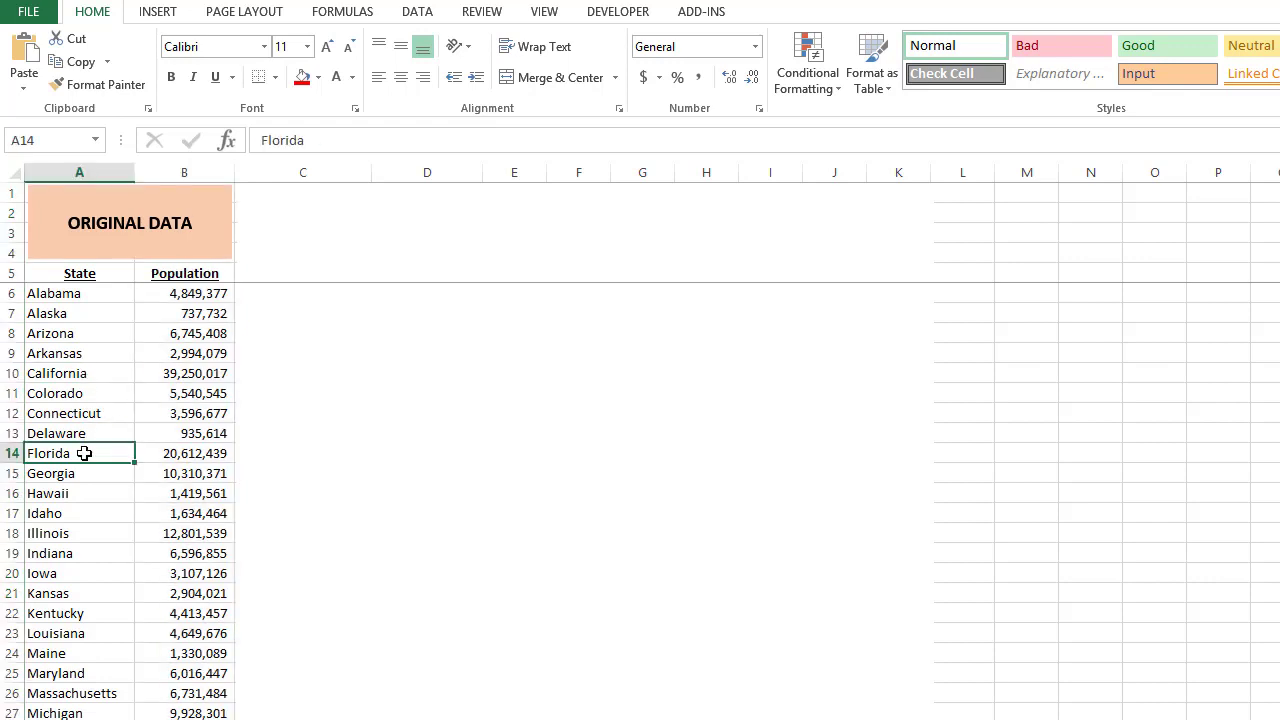
click(72, 532)
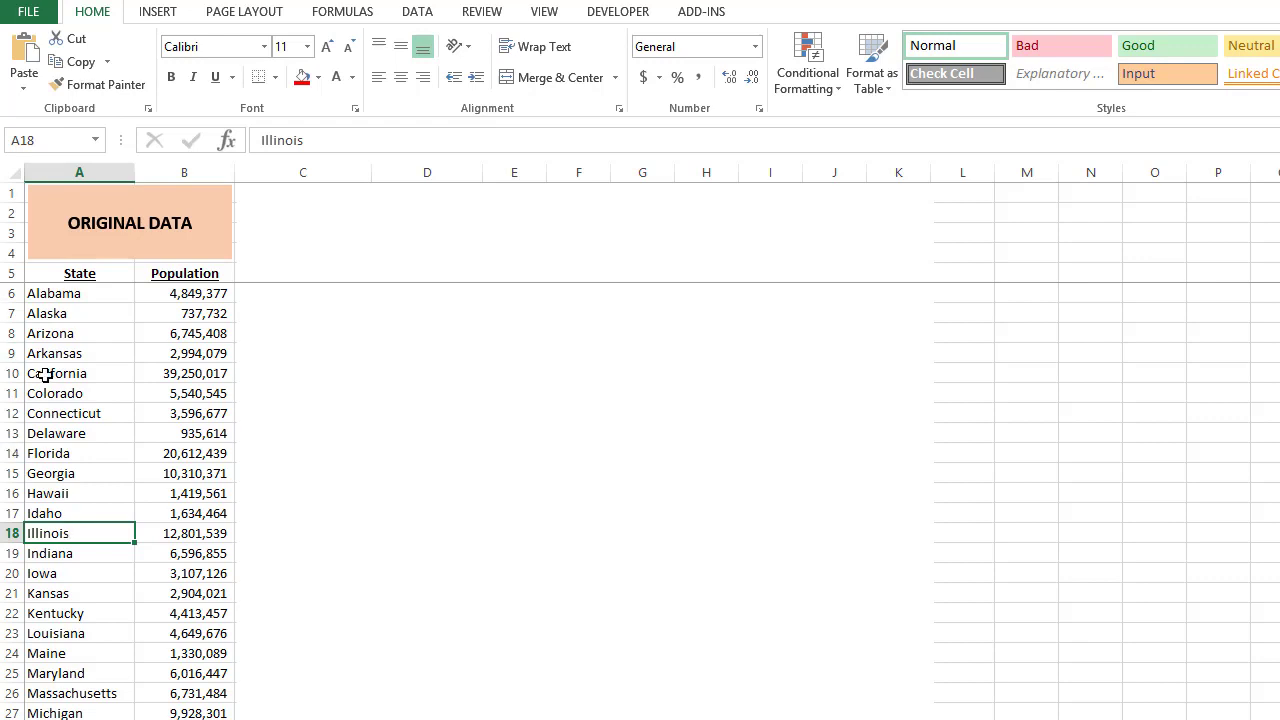
mouse_move(424, 304)
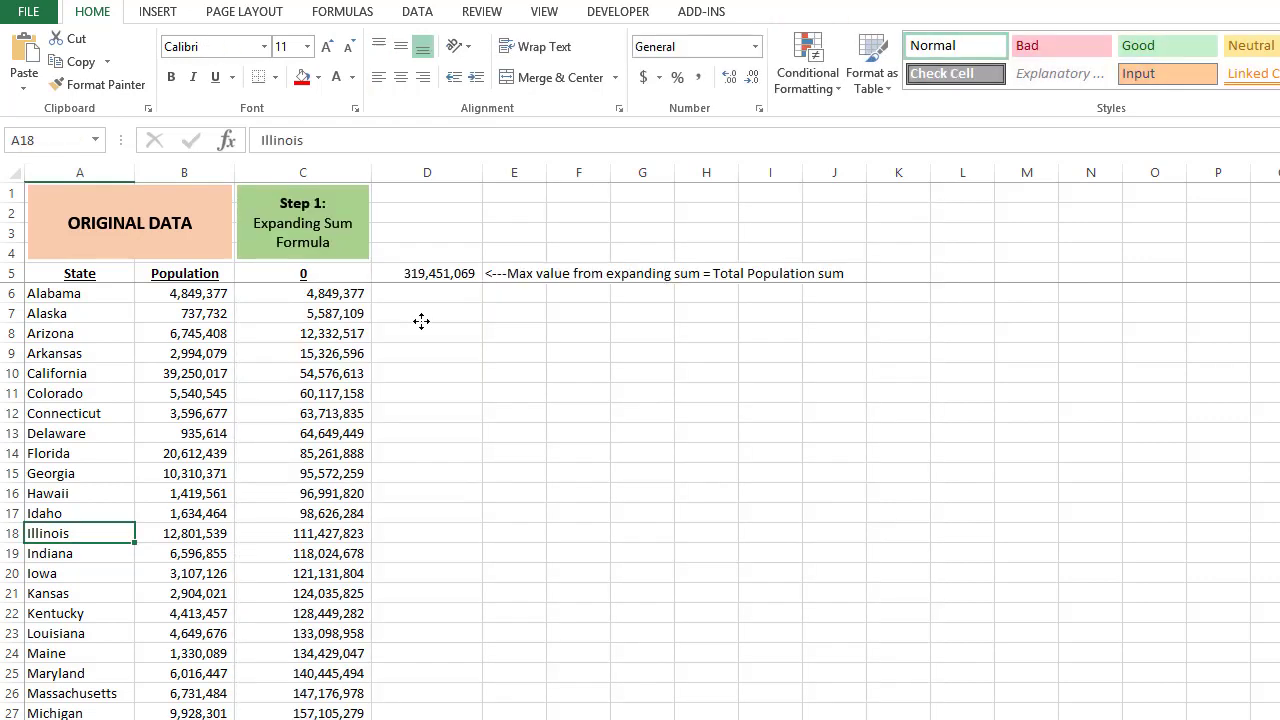
click(304, 272)
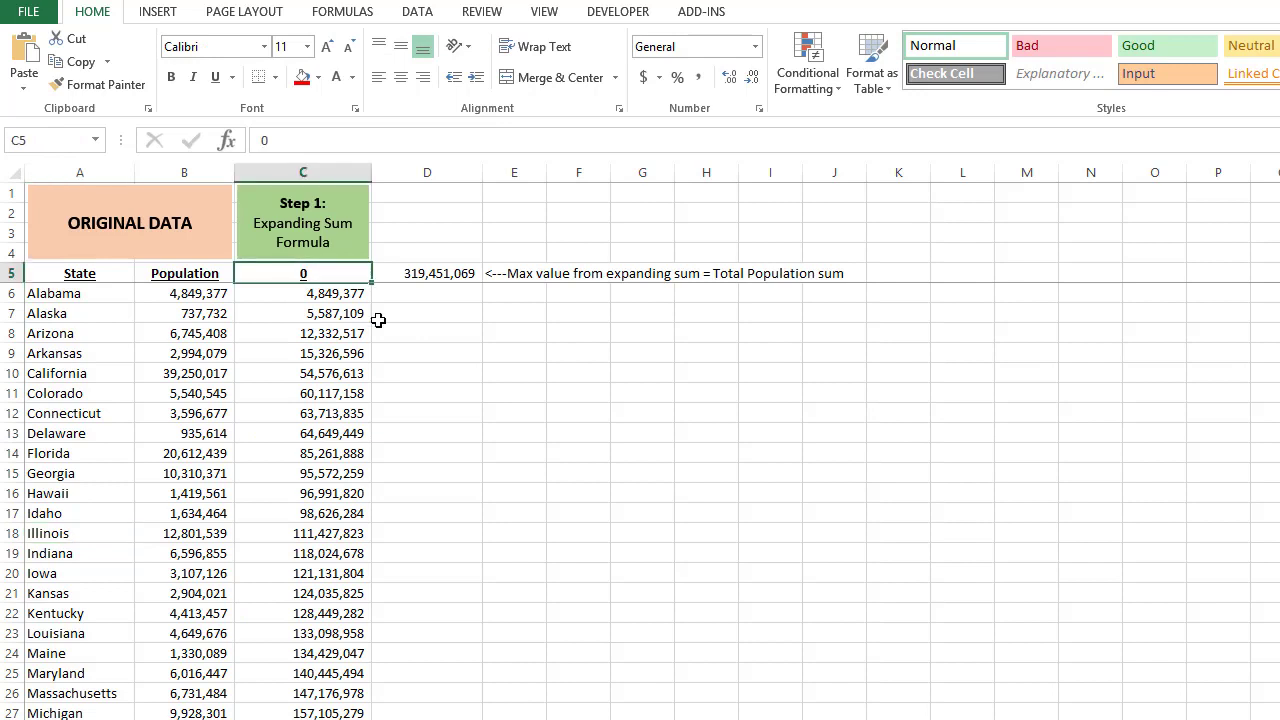
click(304, 352)
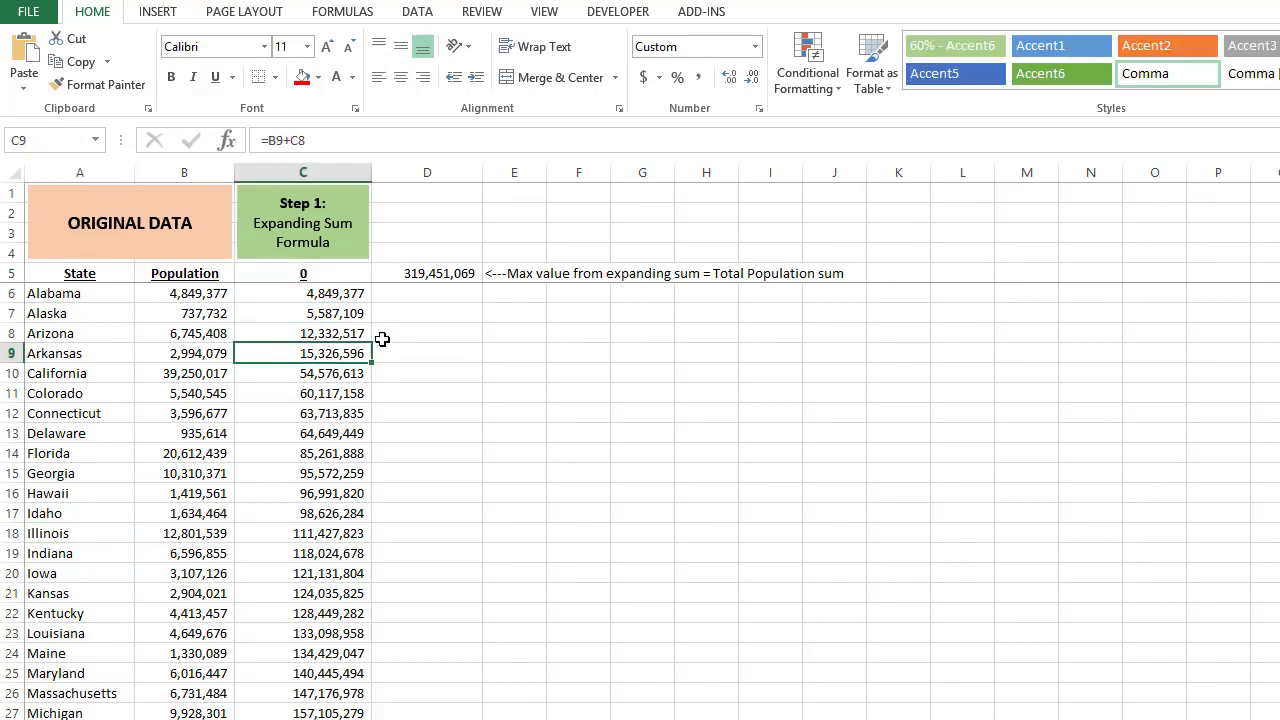
double_click(304, 352)
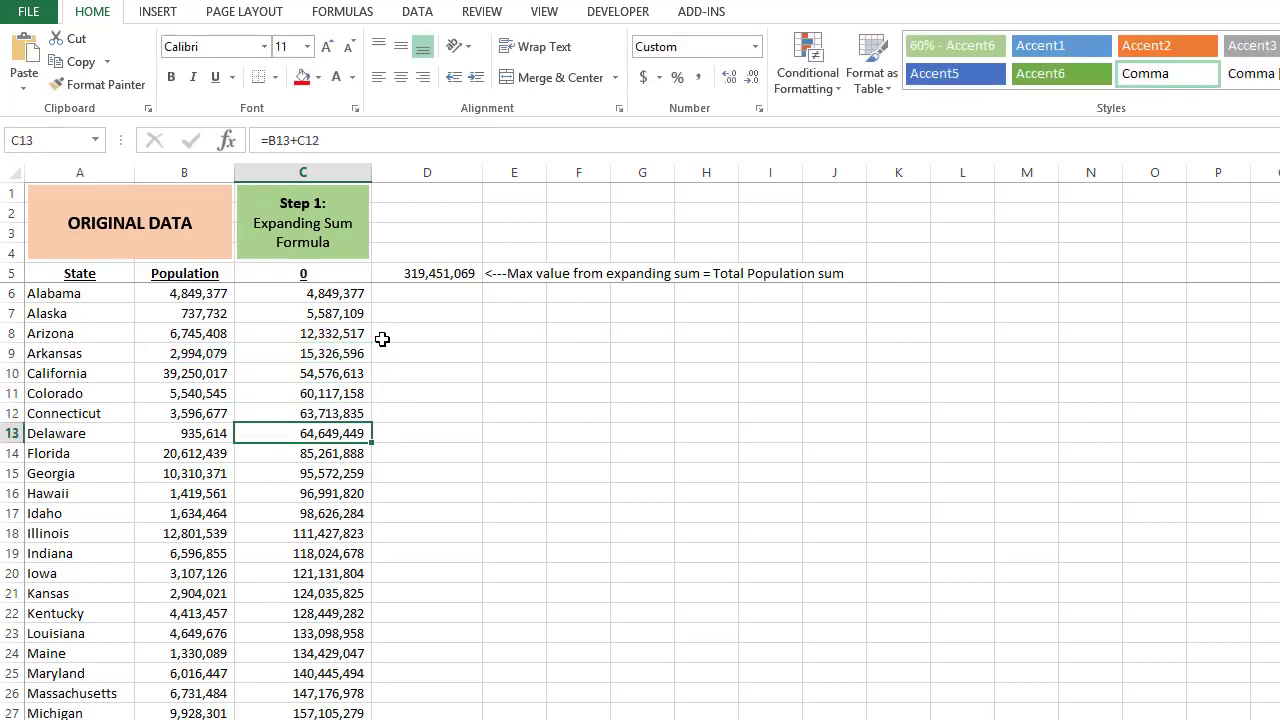
scroll(down, 3)
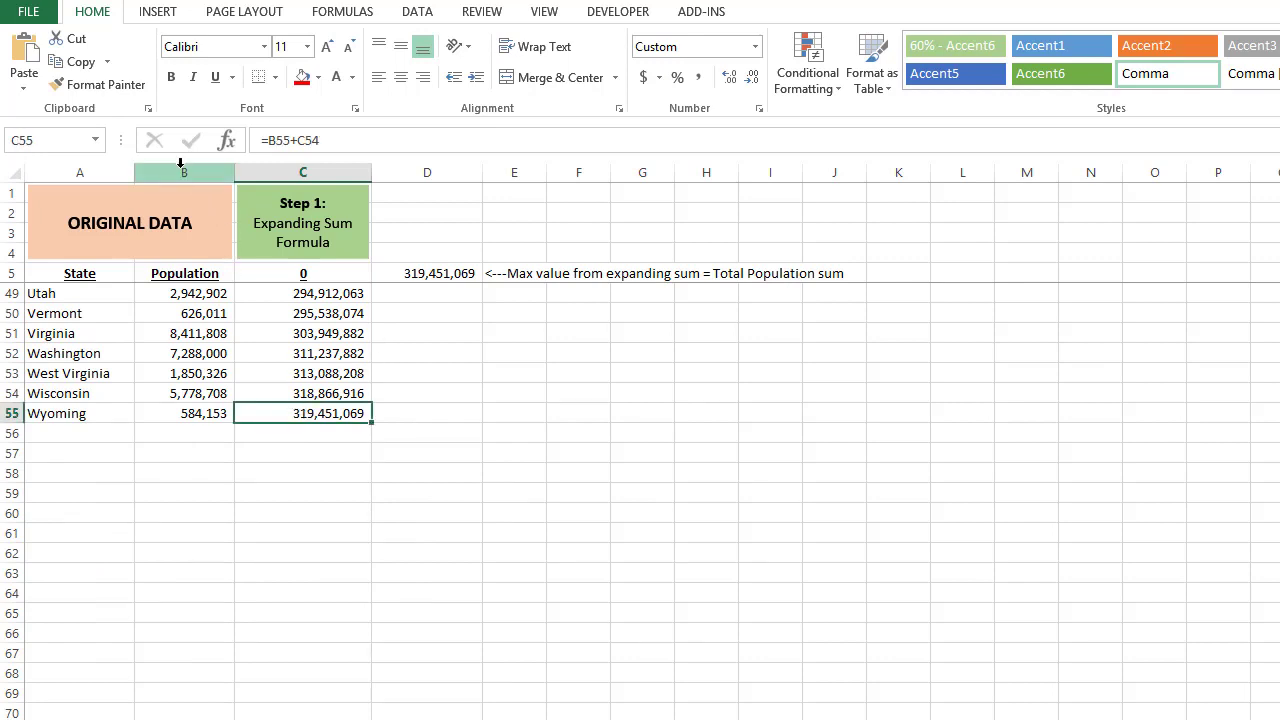
click(184, 172)
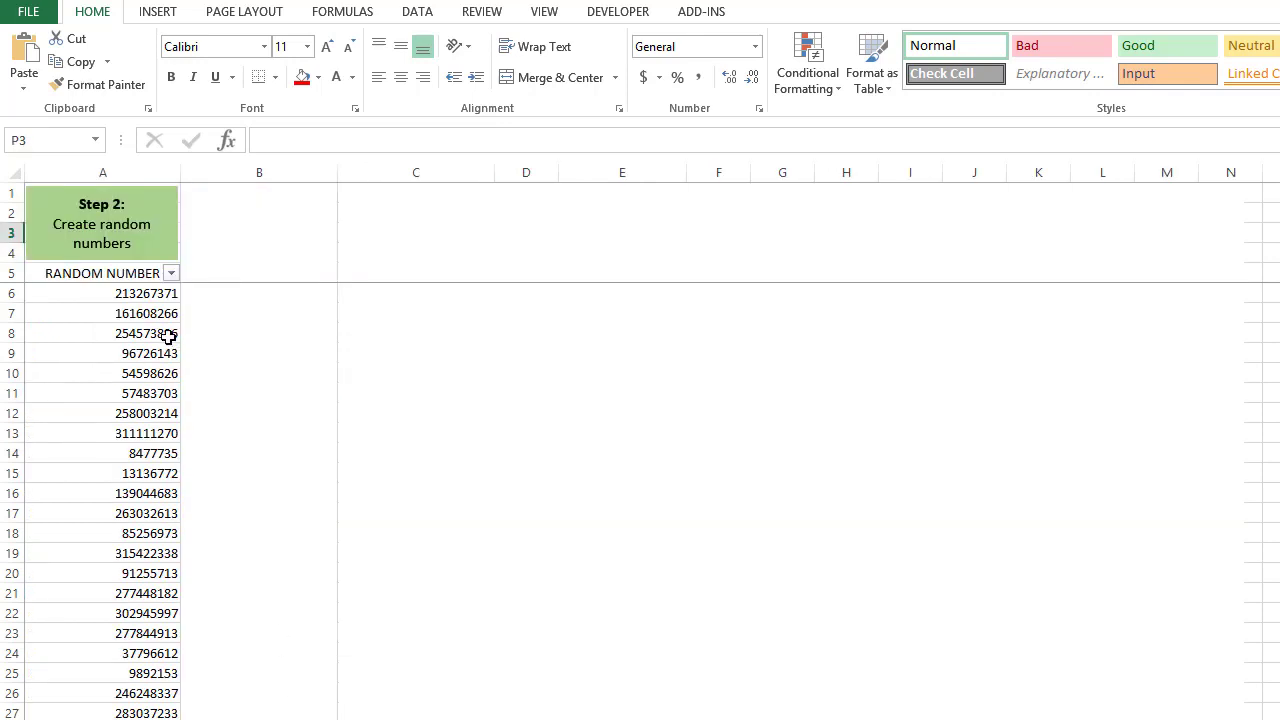
Step: Inspect the RANDBETWEEN(1,'Original Data'!$D$5) formula in A6 and reveal the approximate match column
click(102, 292)
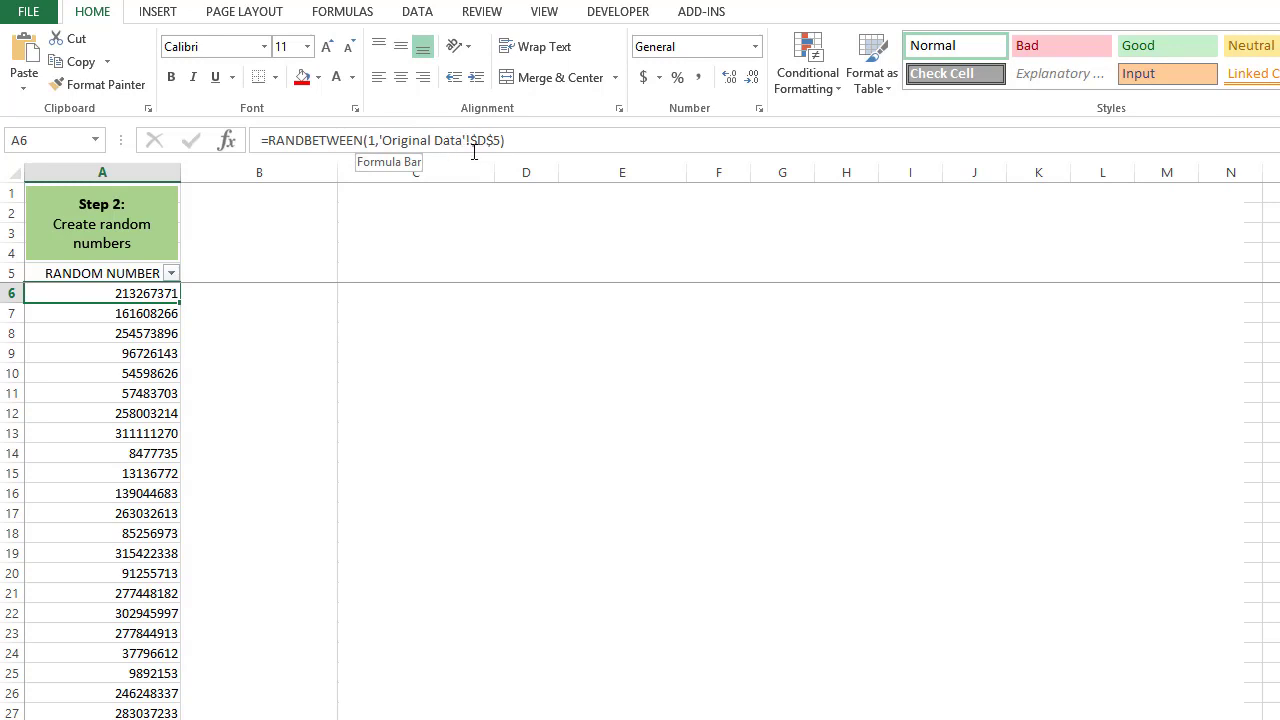
click(100, 392)
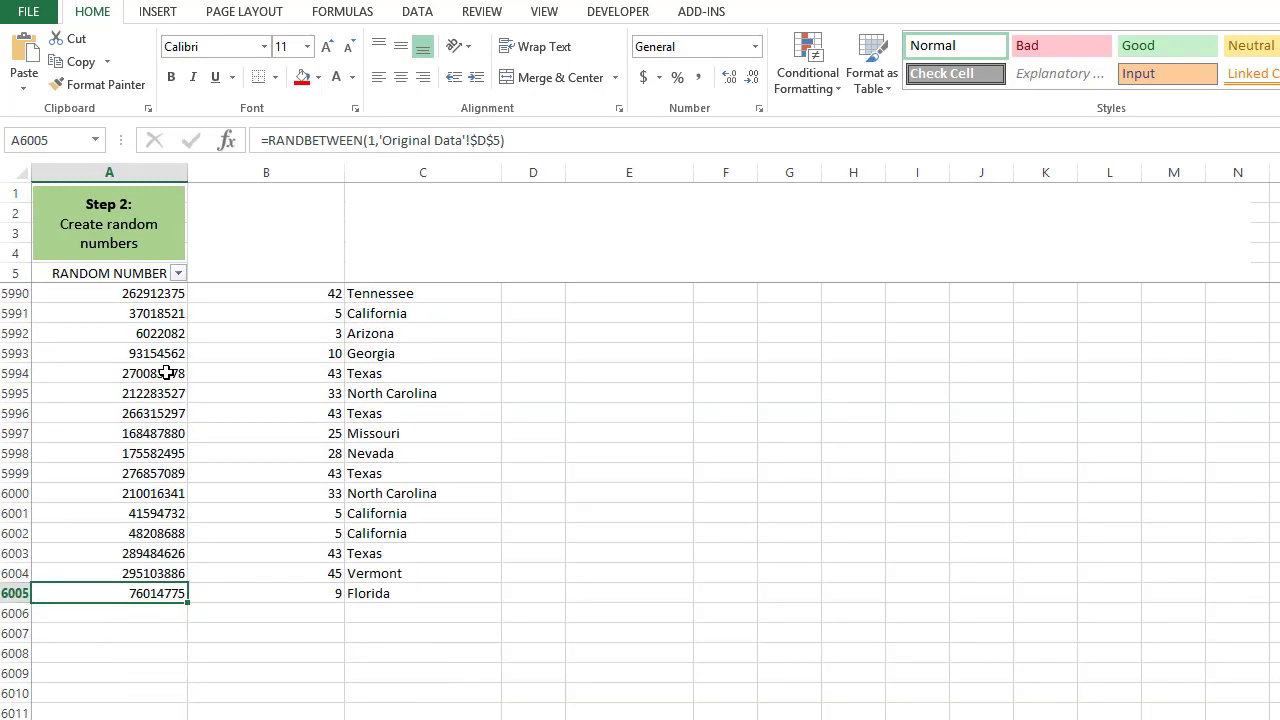
mouse_move(84, 292)
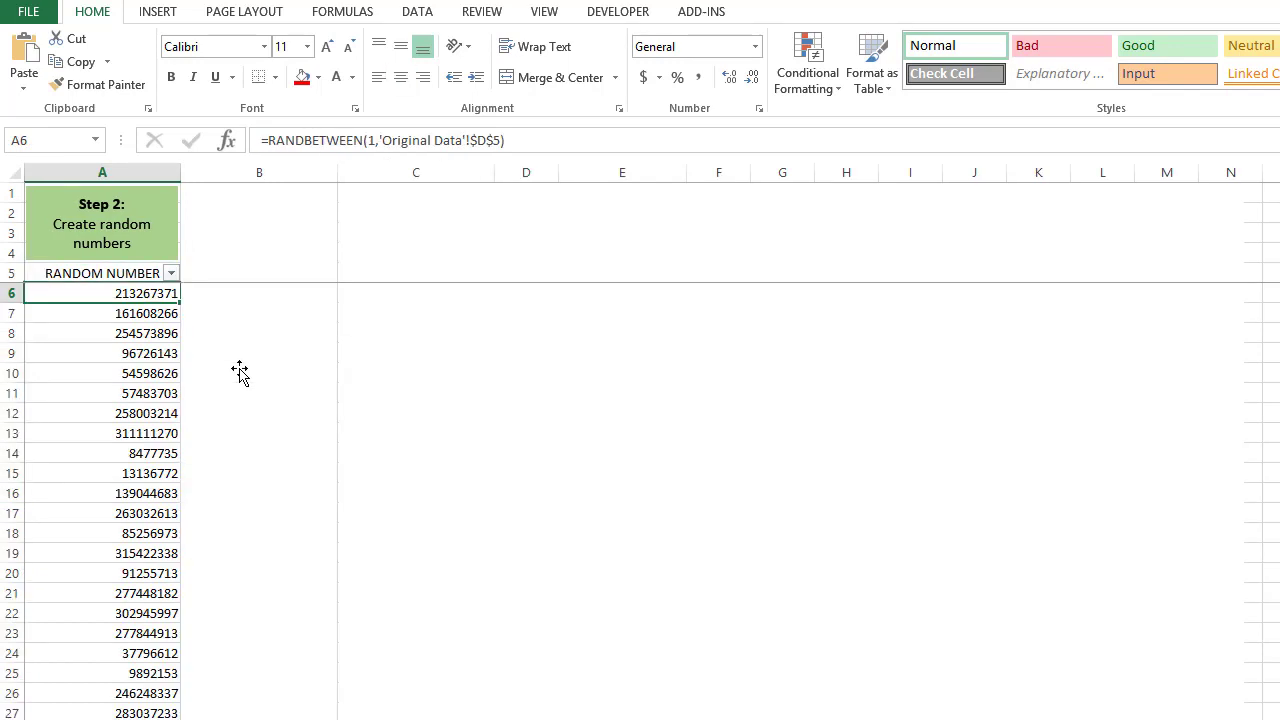
click(260, 370)
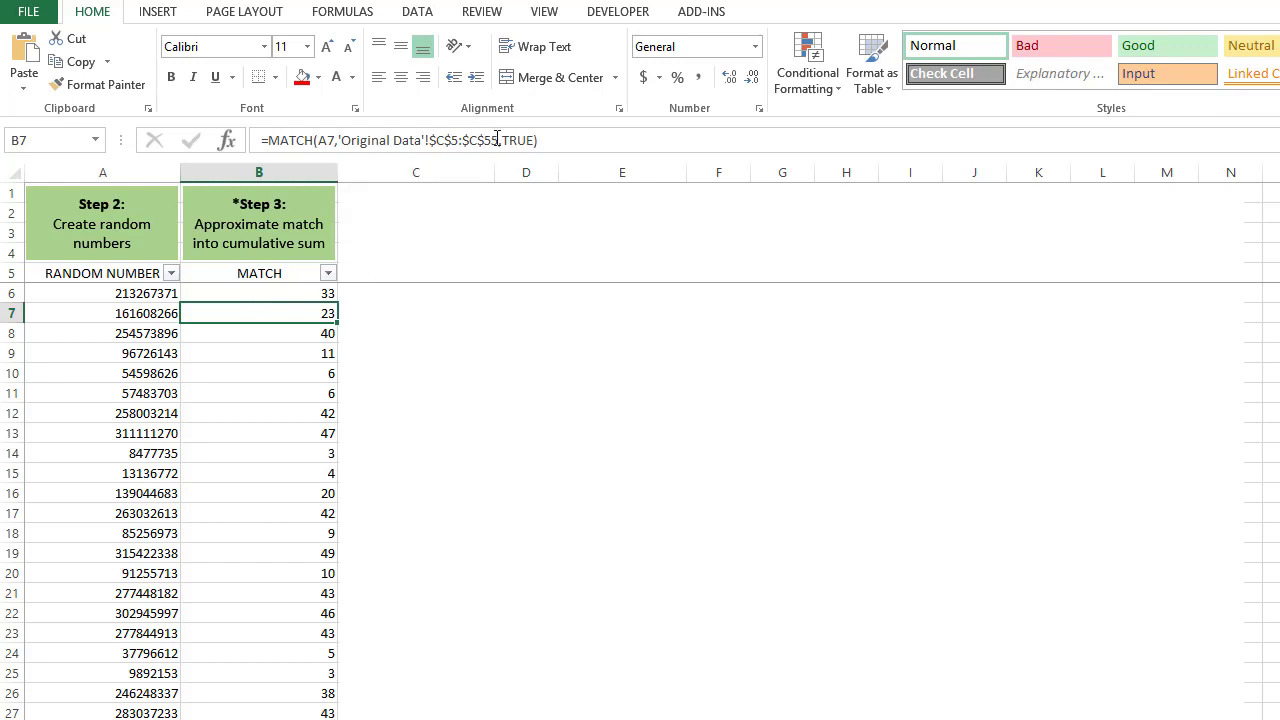
mouse_move(512, 140)
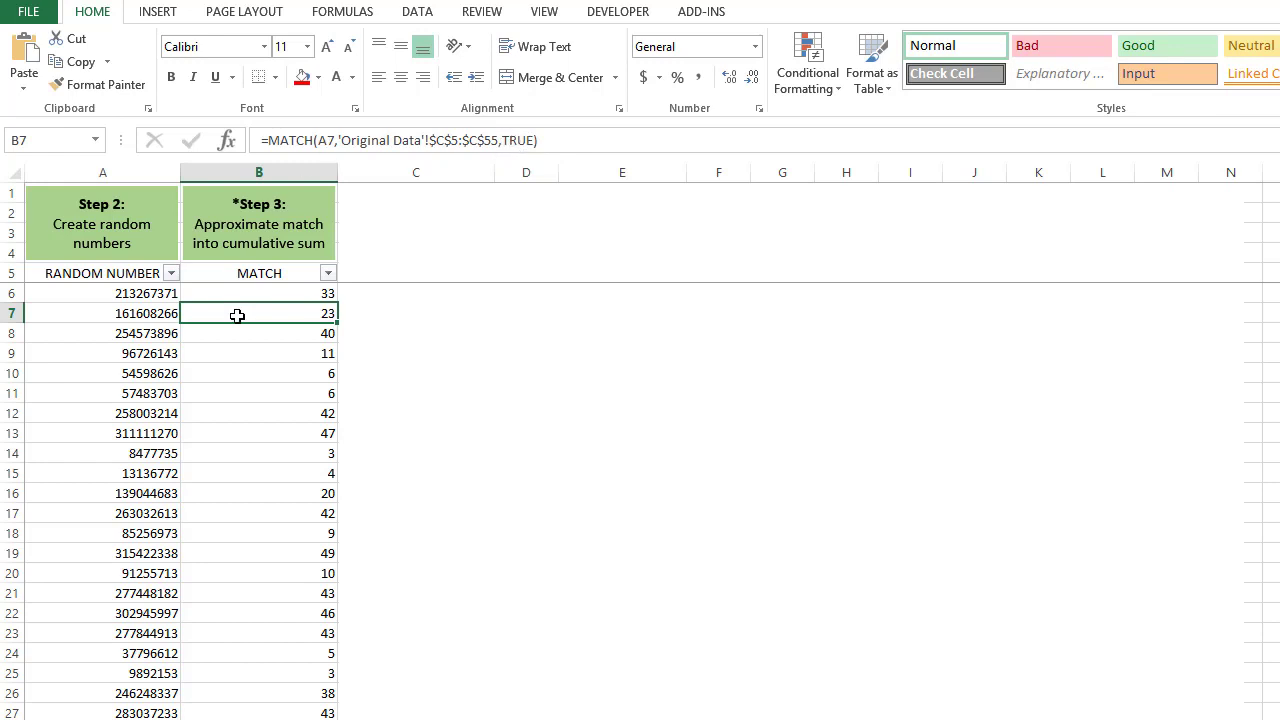
mouse_move(262, 298)
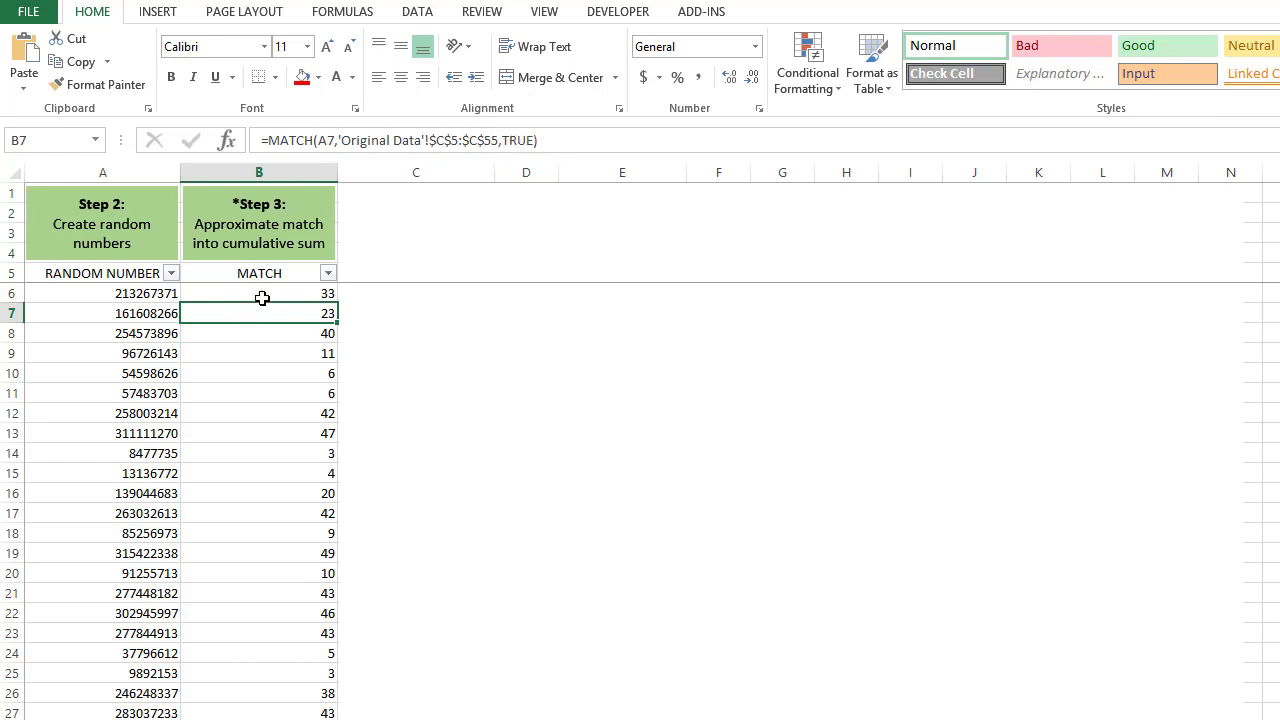
Step: Check the MATCH formulas in B7 and B10 against the cumulative sums in 'Original Data'!$C$5:$C$55
double_click(260, 312)
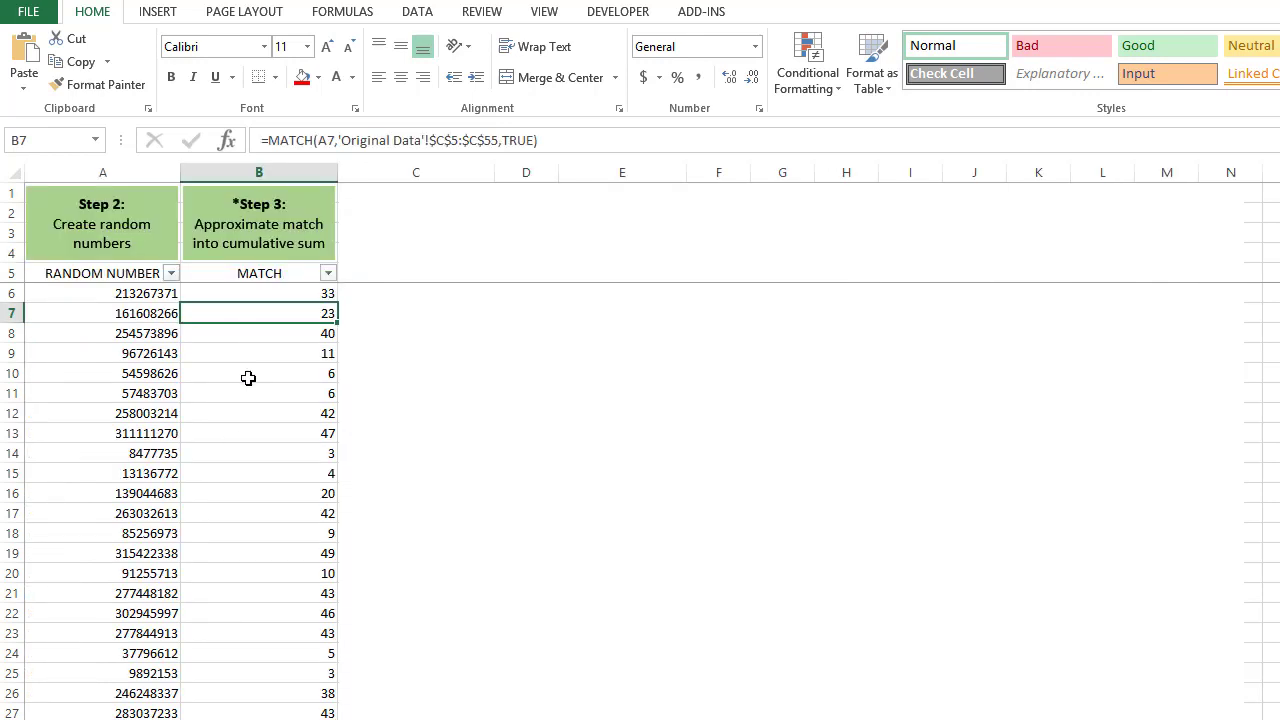
click(260, 374)
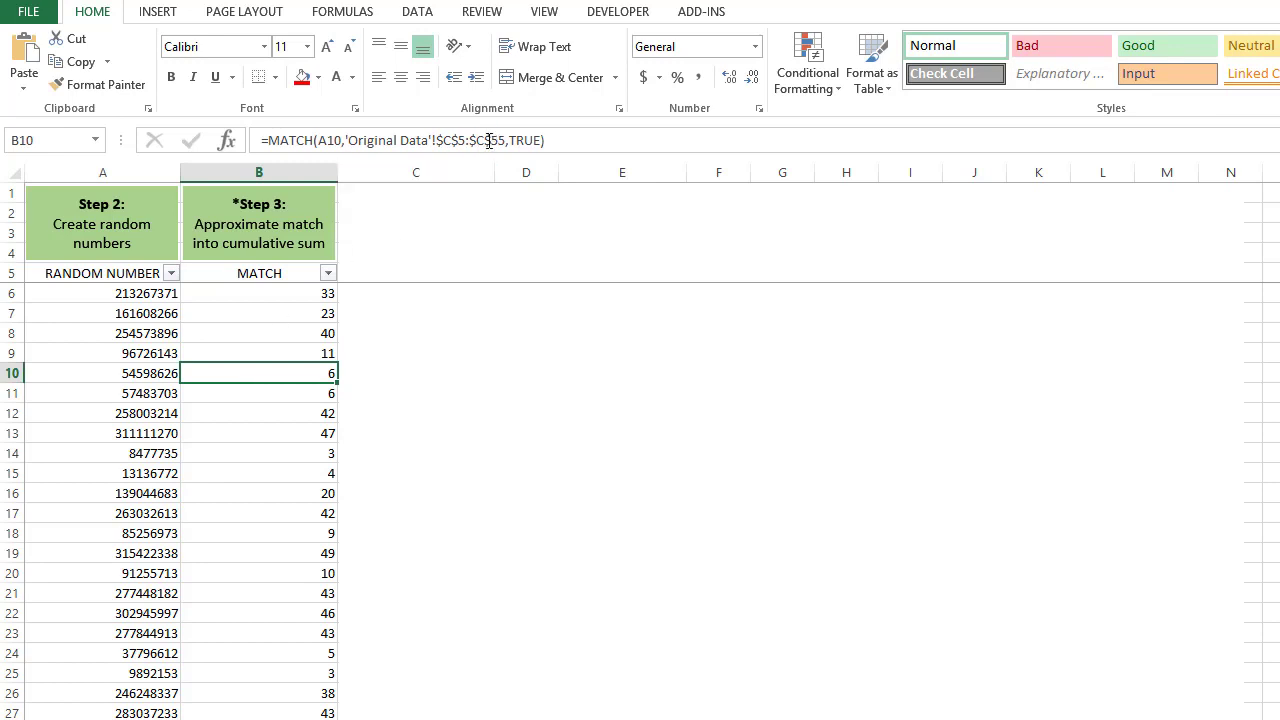
mouse_move(496, 140)
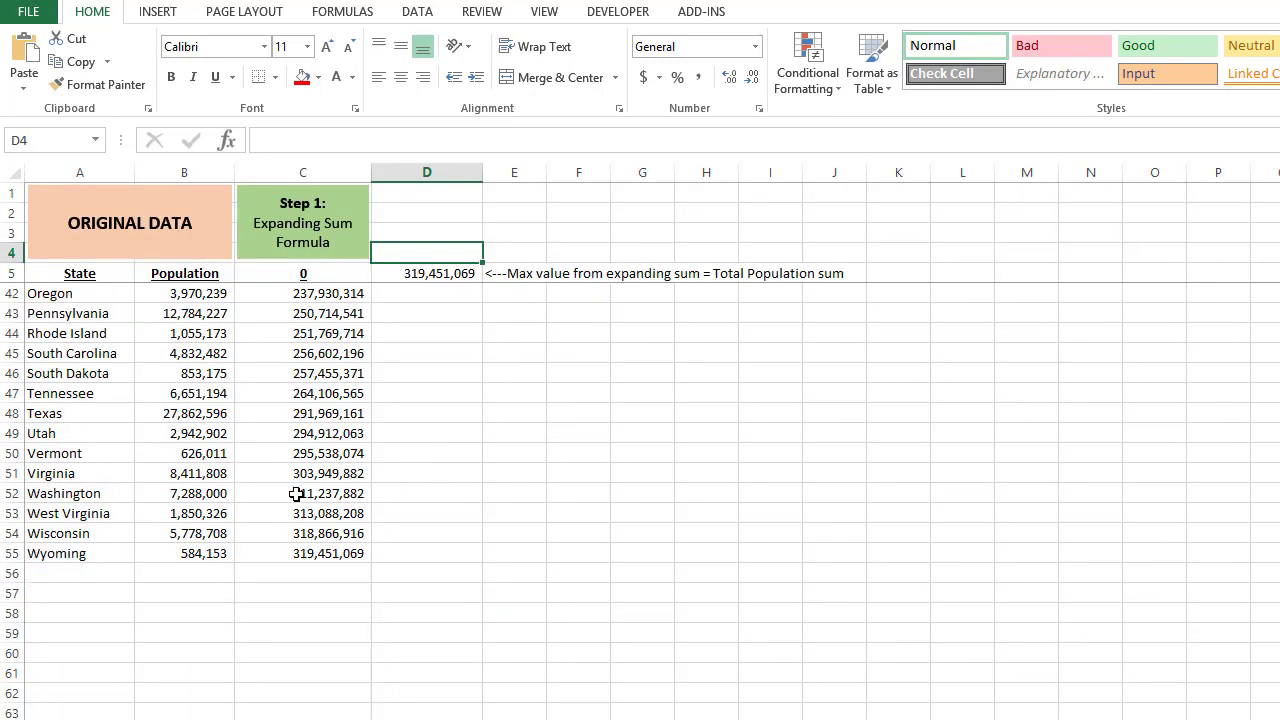
mouse_move(44, 548)
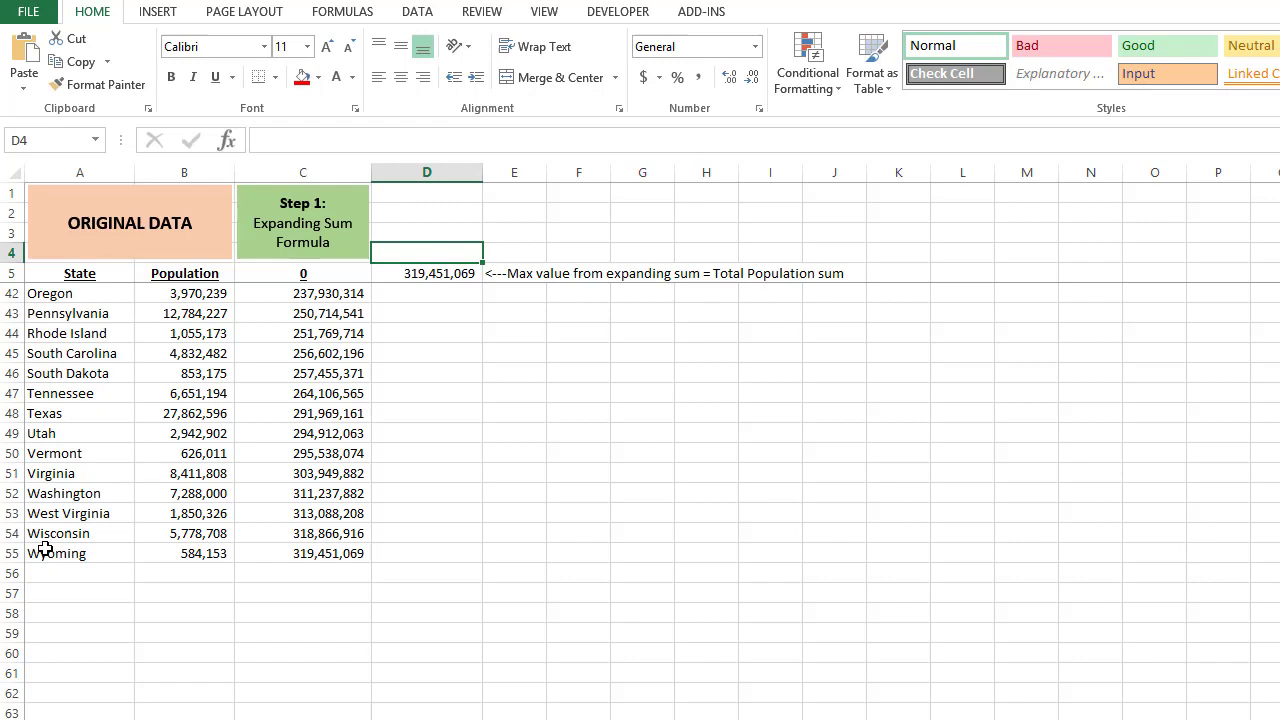
scroll(up, 3)
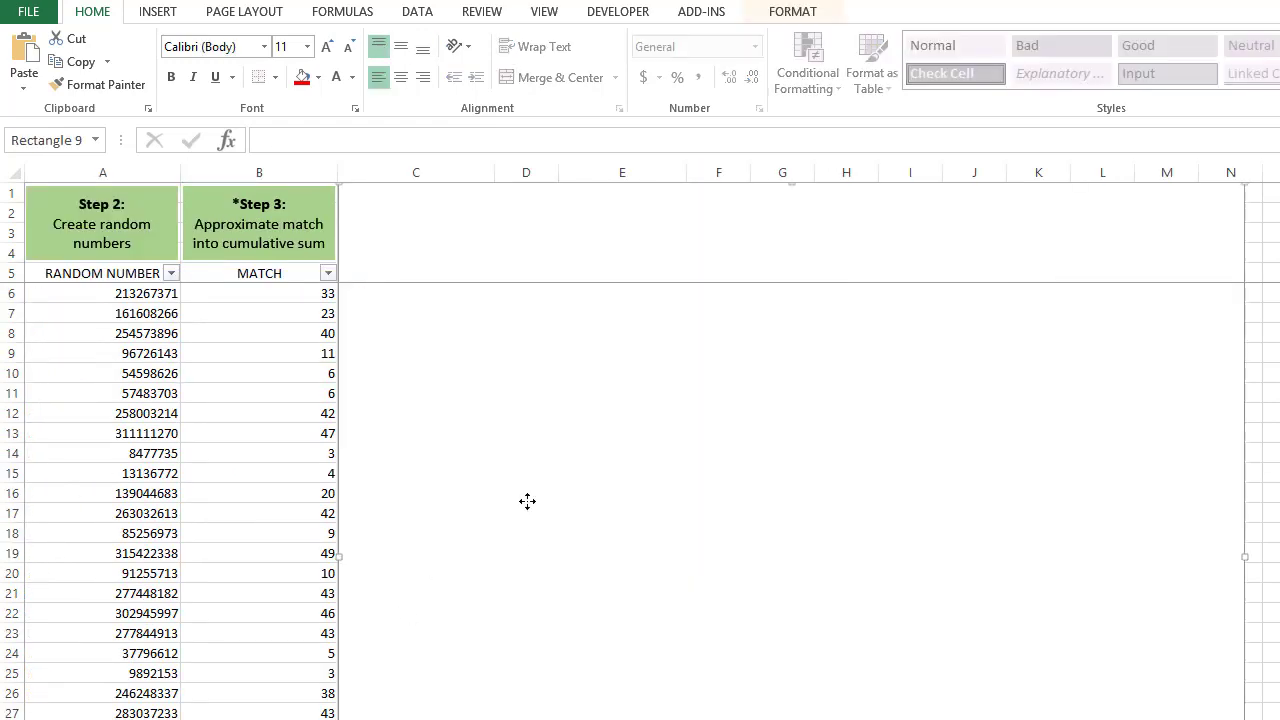
click(260, 374)
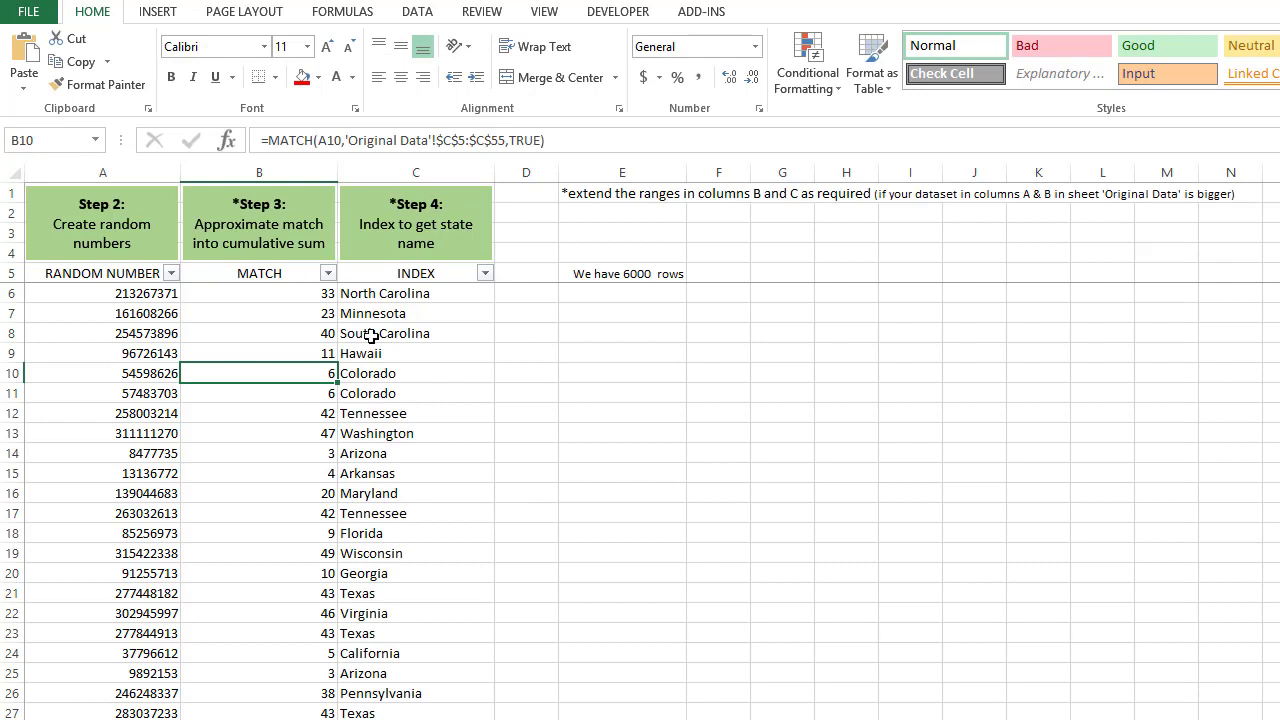
click(416, 332)
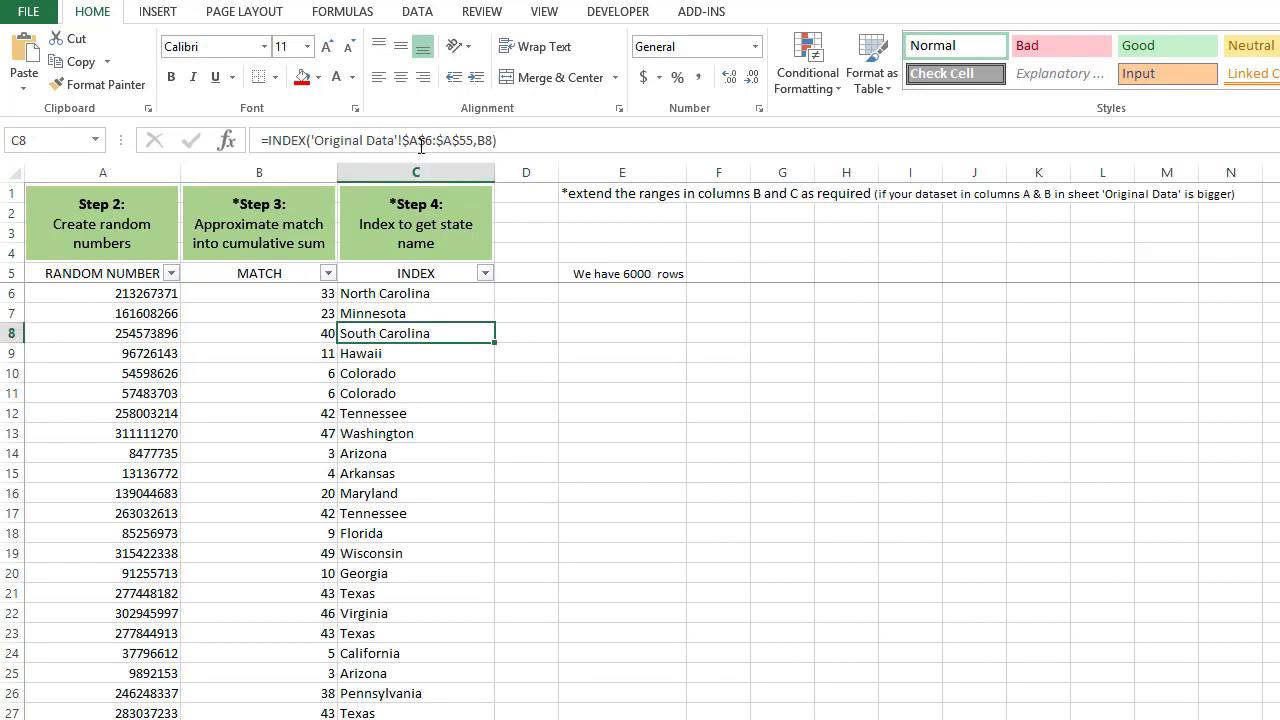
double_click(416, 332)
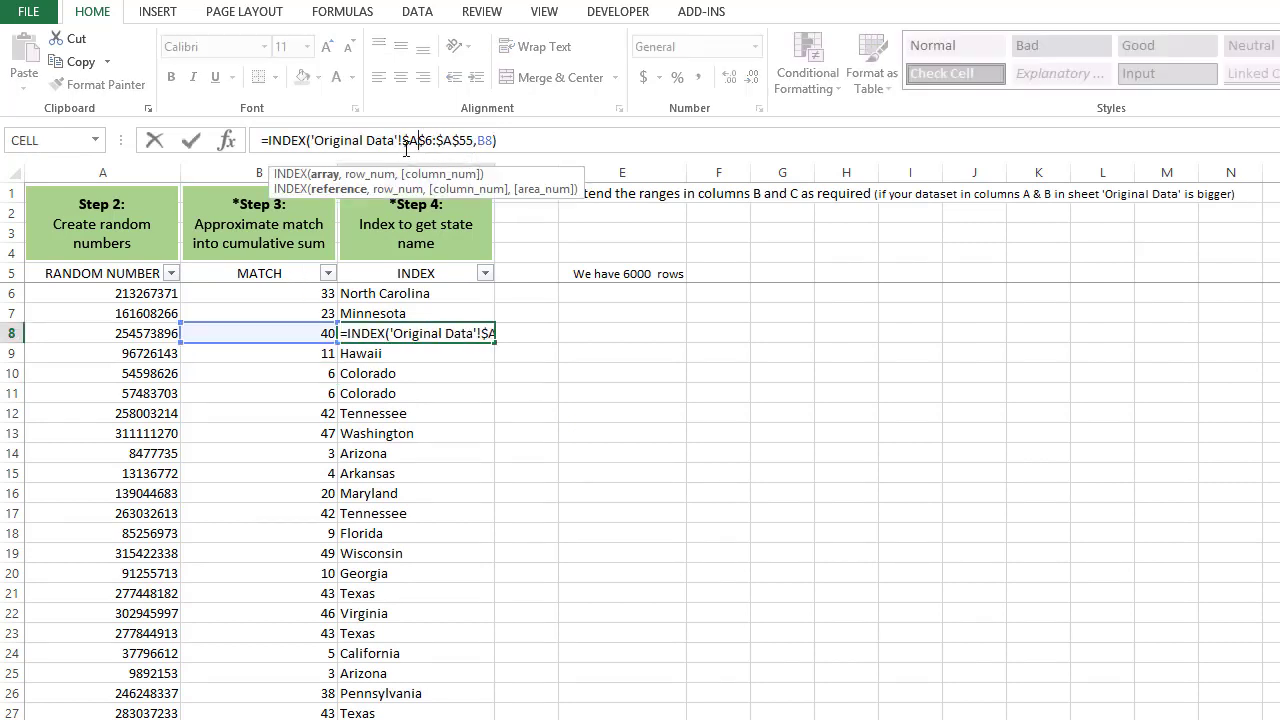
mouse_move(412, 388)
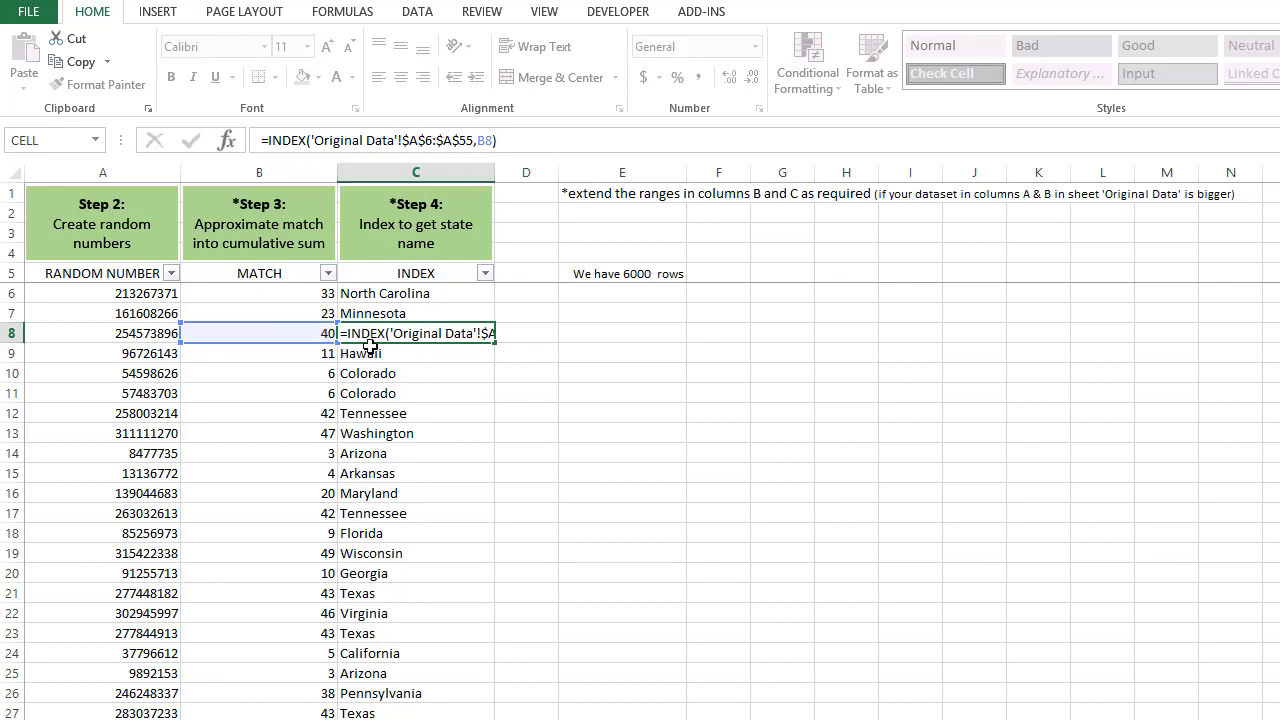
click(416, 432)
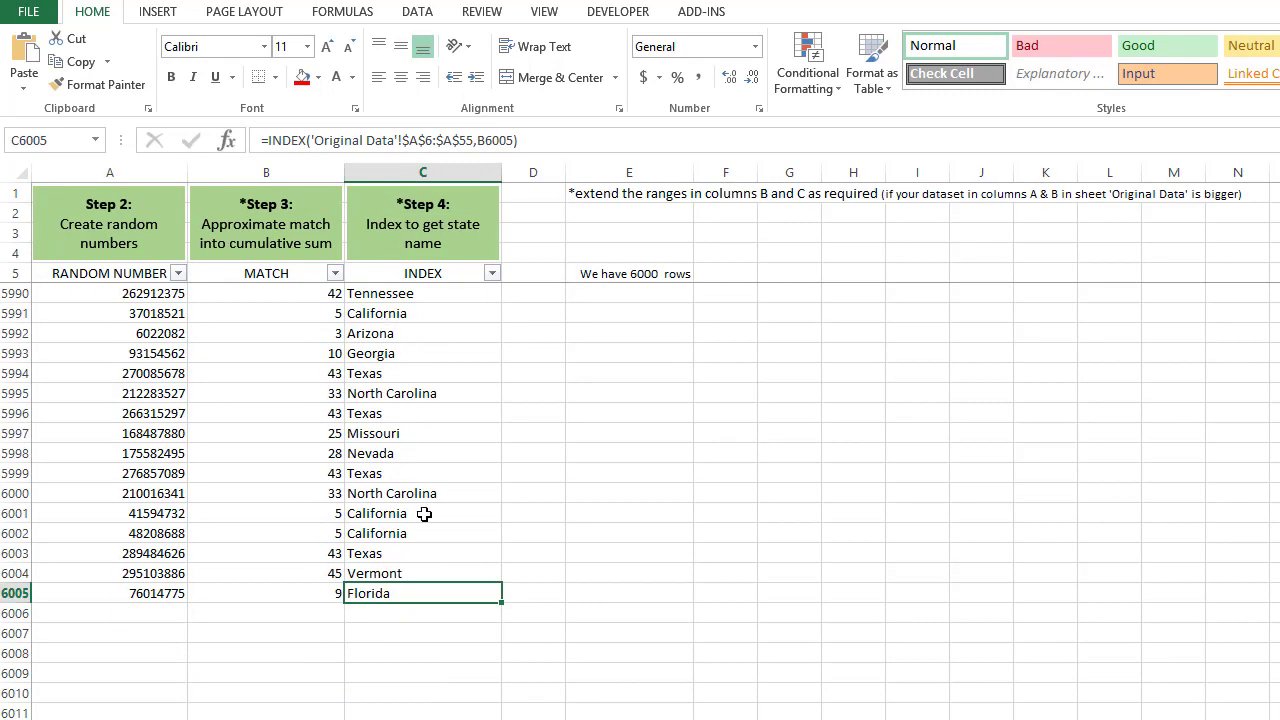
click(422, 272)
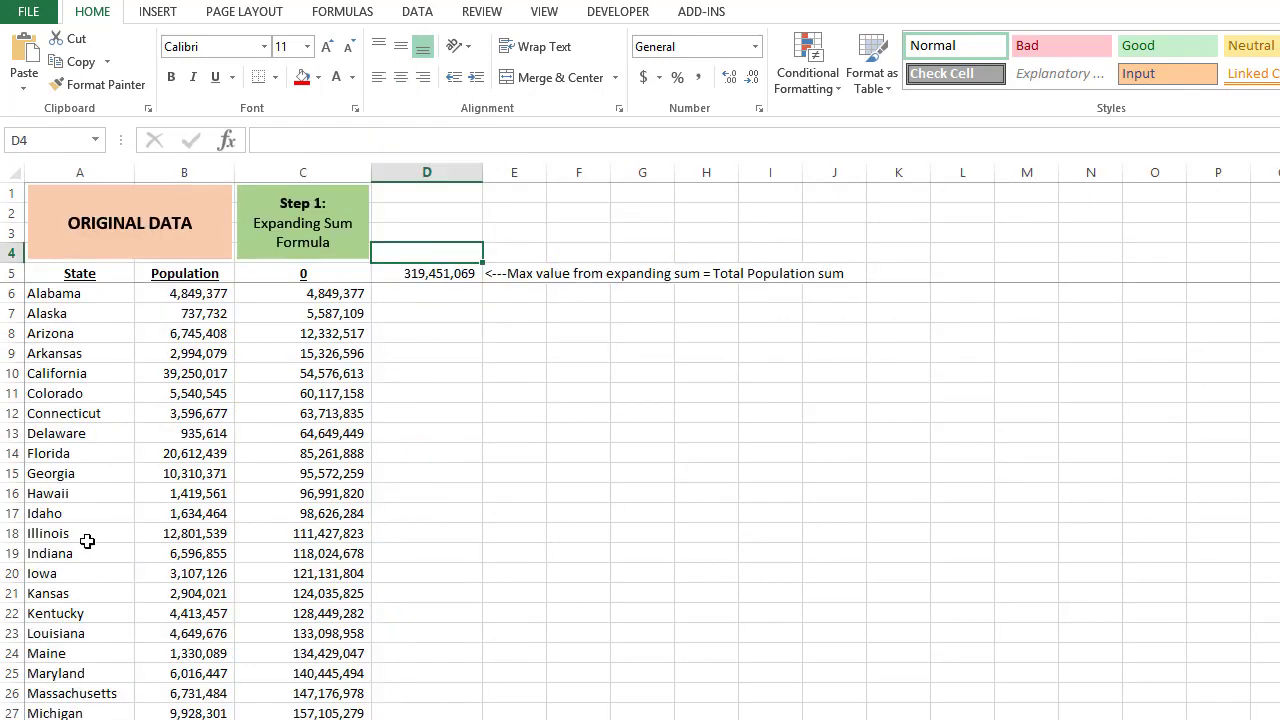
mouse_move(224, 374)
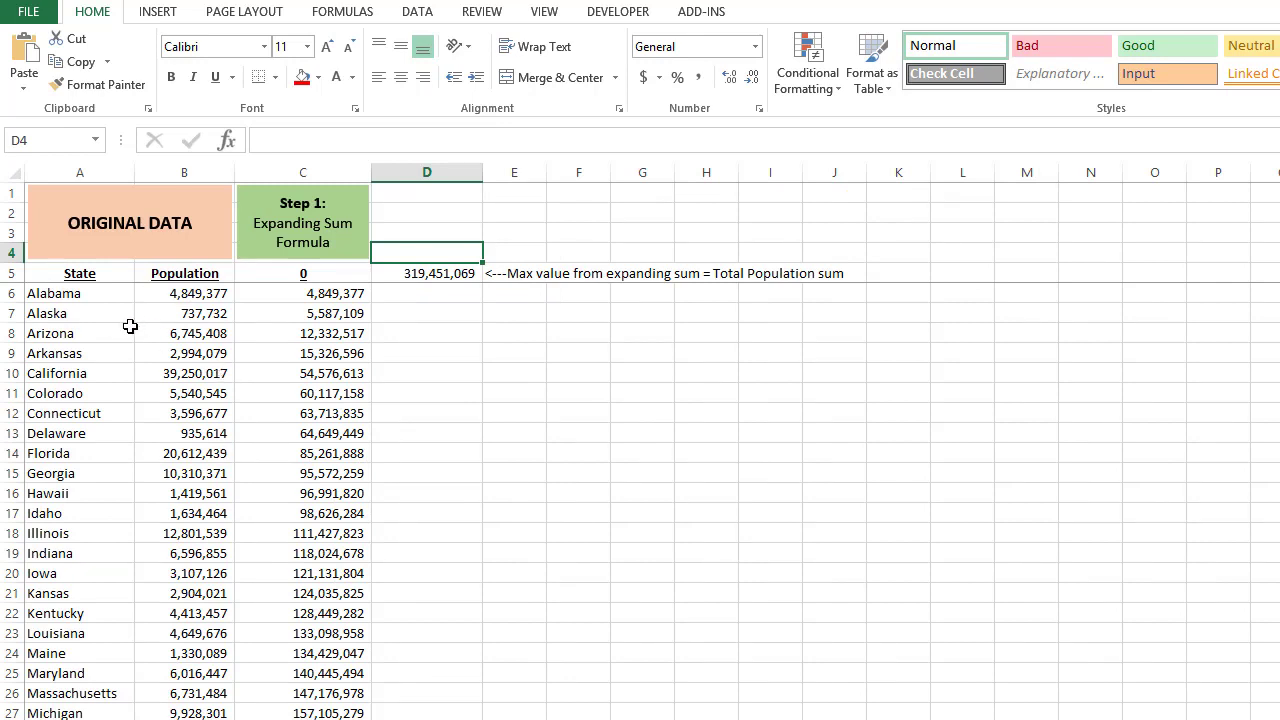
mouse_move(196, 396)
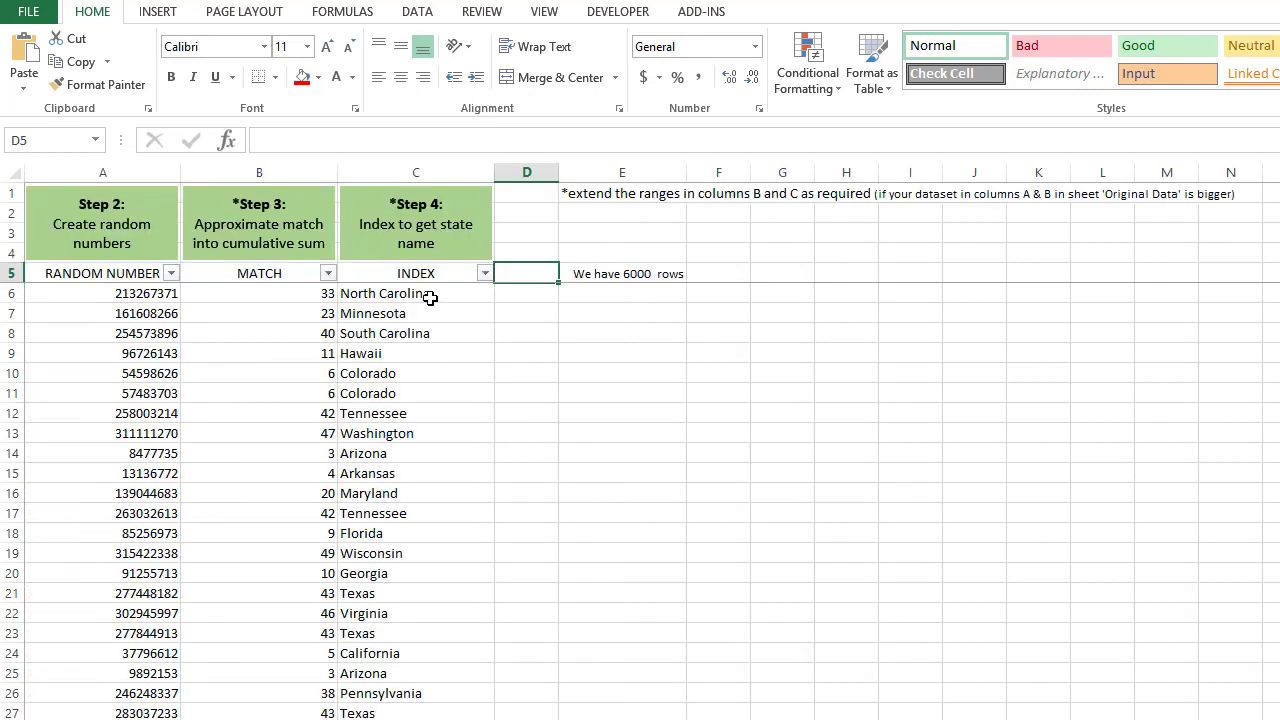
Step: Review the Florida, Delaware and California population rows on the Original Data sheet
click(416, 172)
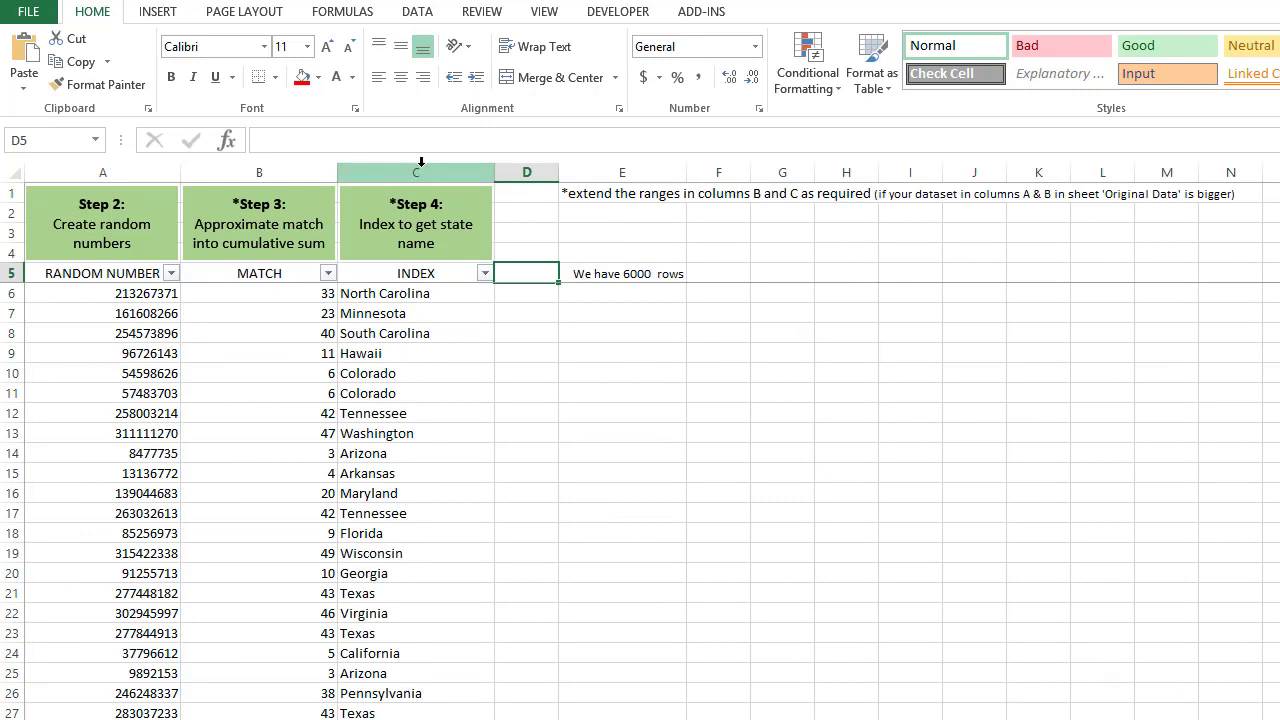
click(416, 172)
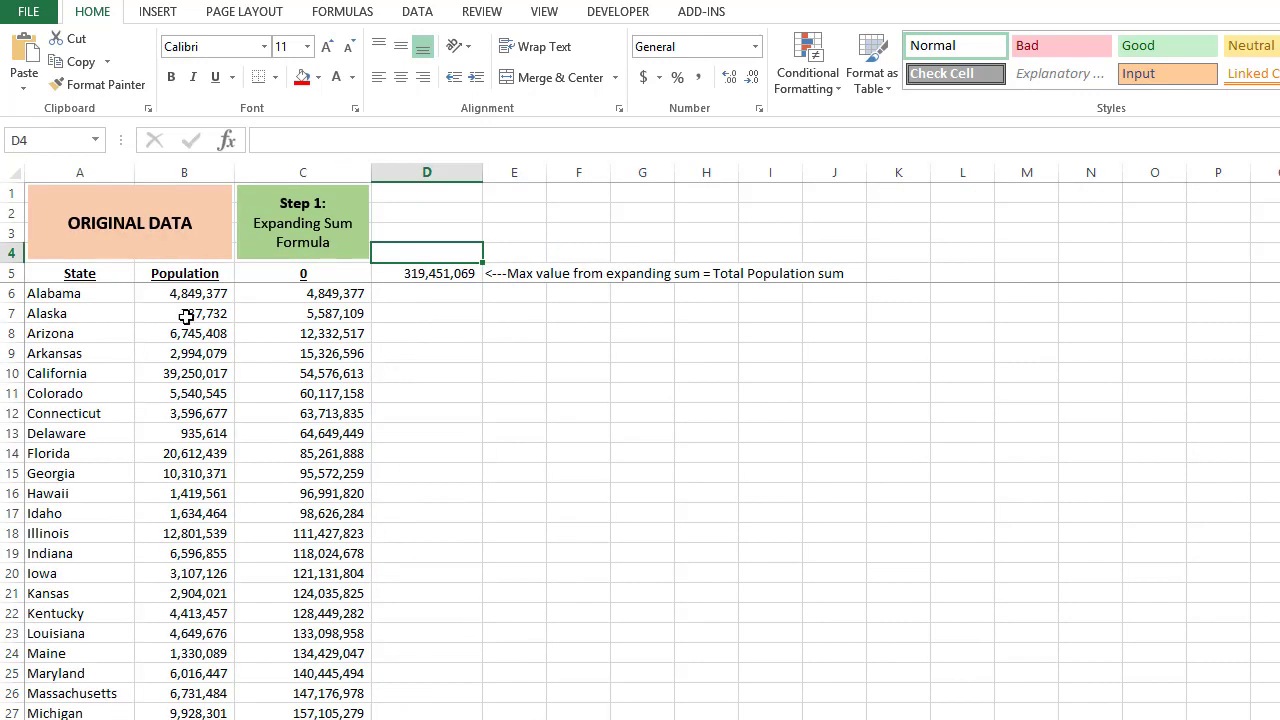
mouse_move(112, 340)
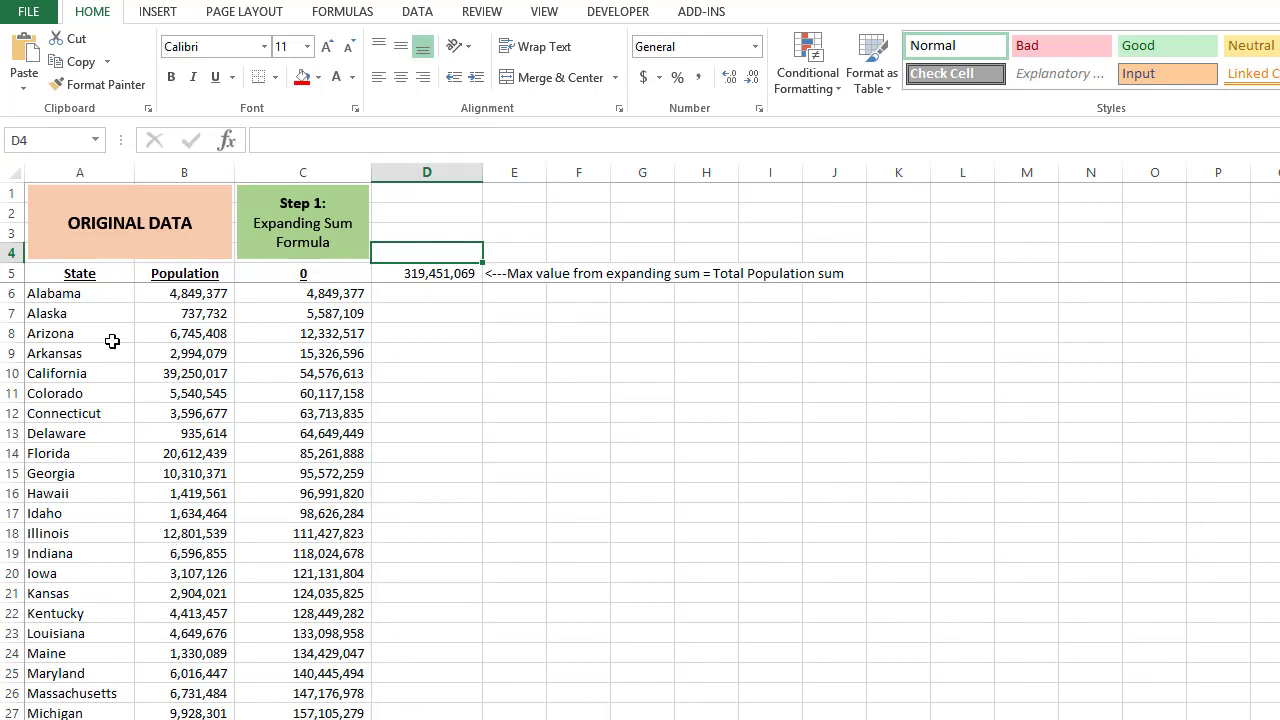
mouse_move(152, 496)
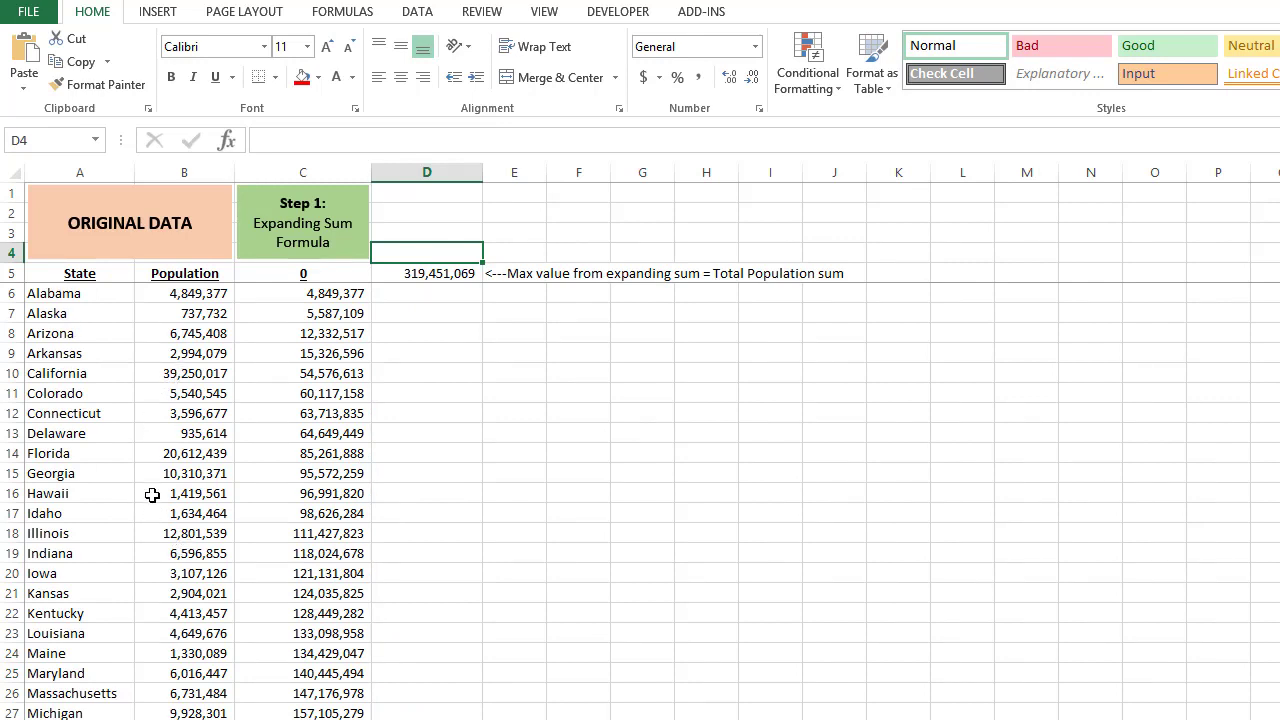
click(80, 452)
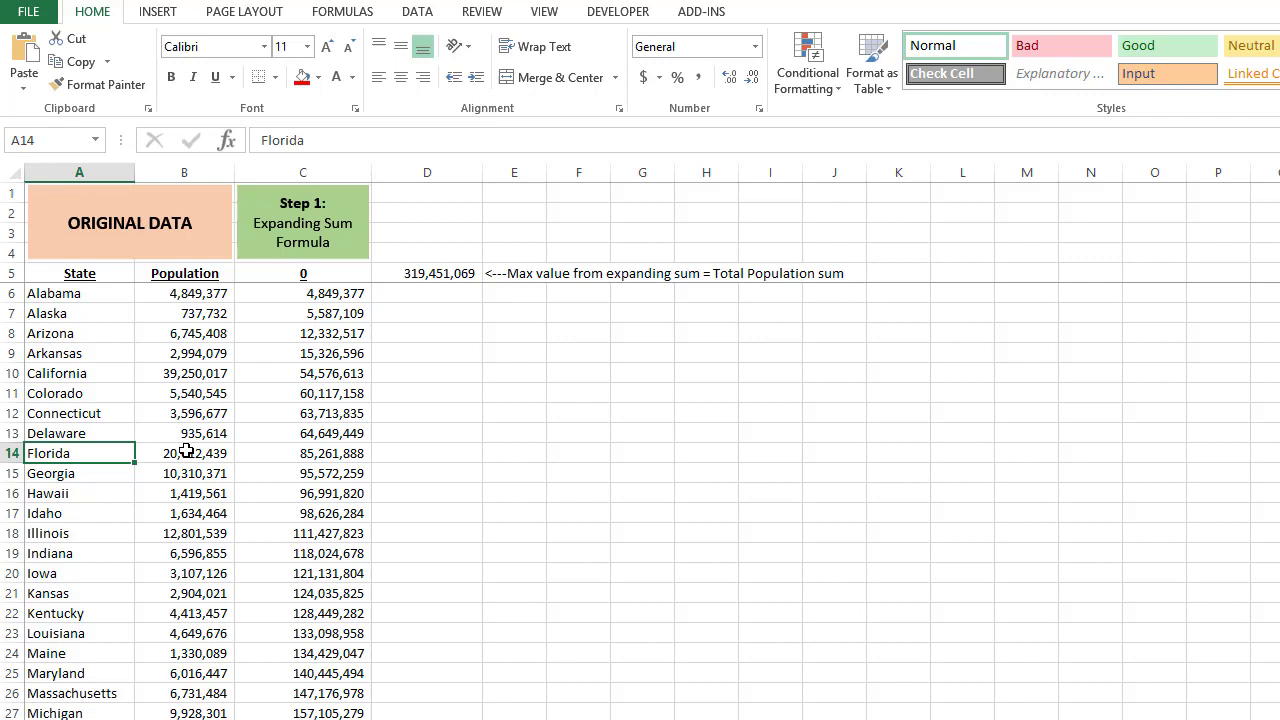
click(80, 432)
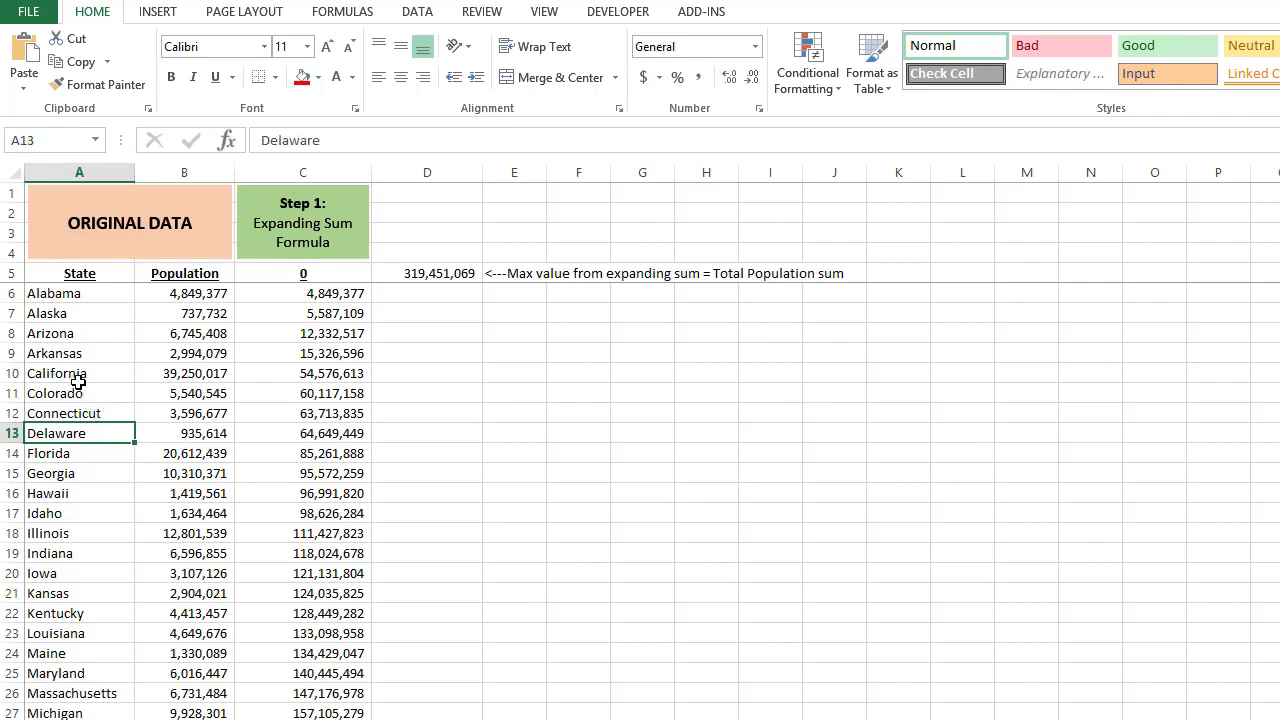
click(80, 374)
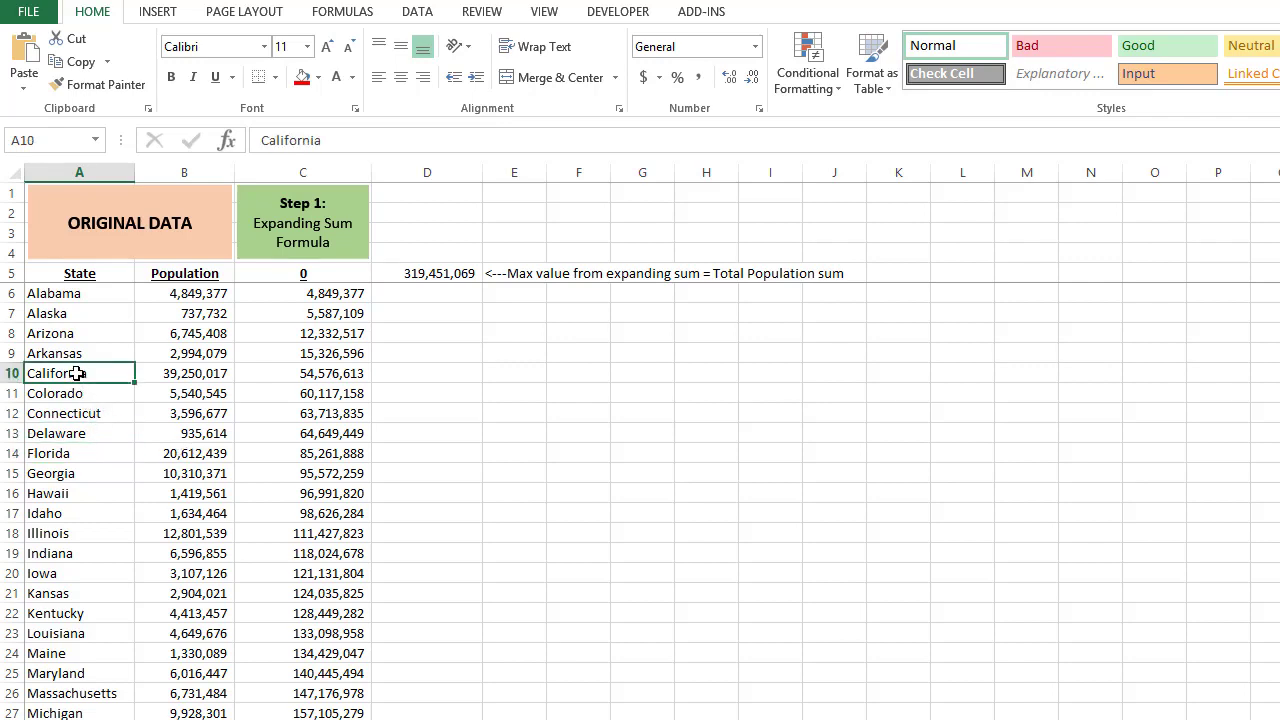
Step: Inspect the =MAX(C:C) total population formula in D5 before moving to the state counts pivot
click(428, 272)
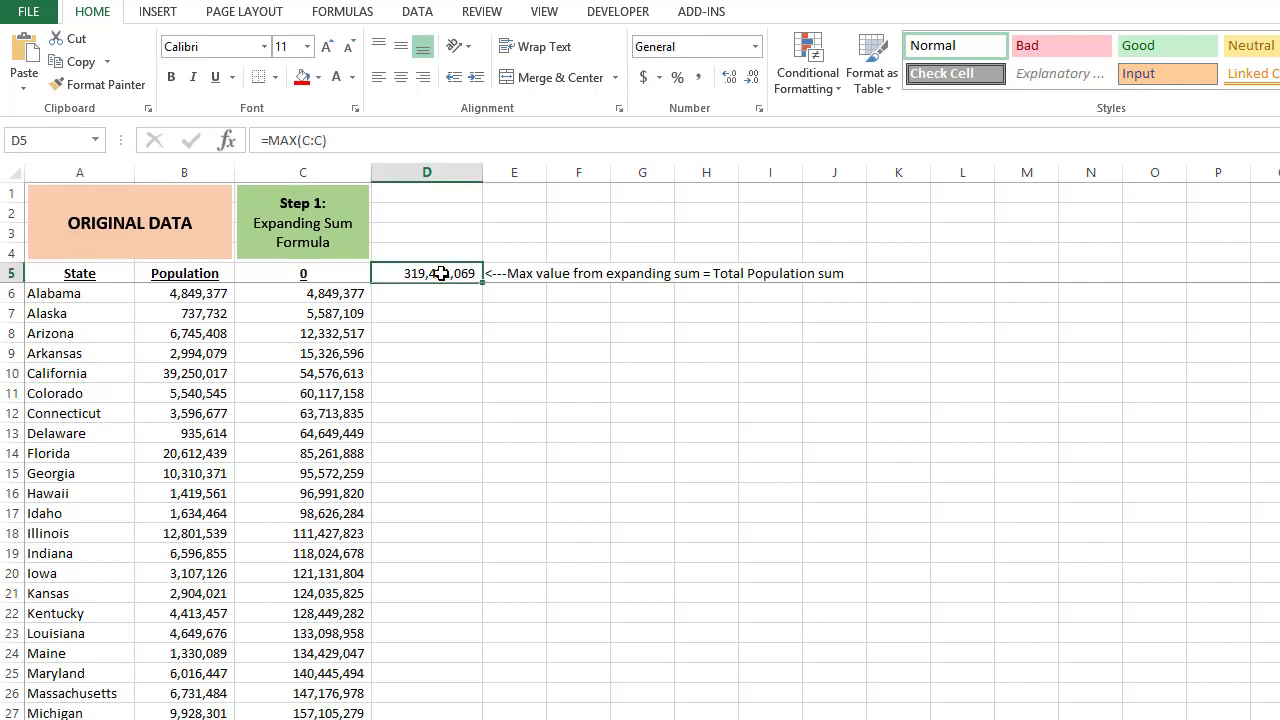
click(426, 252)
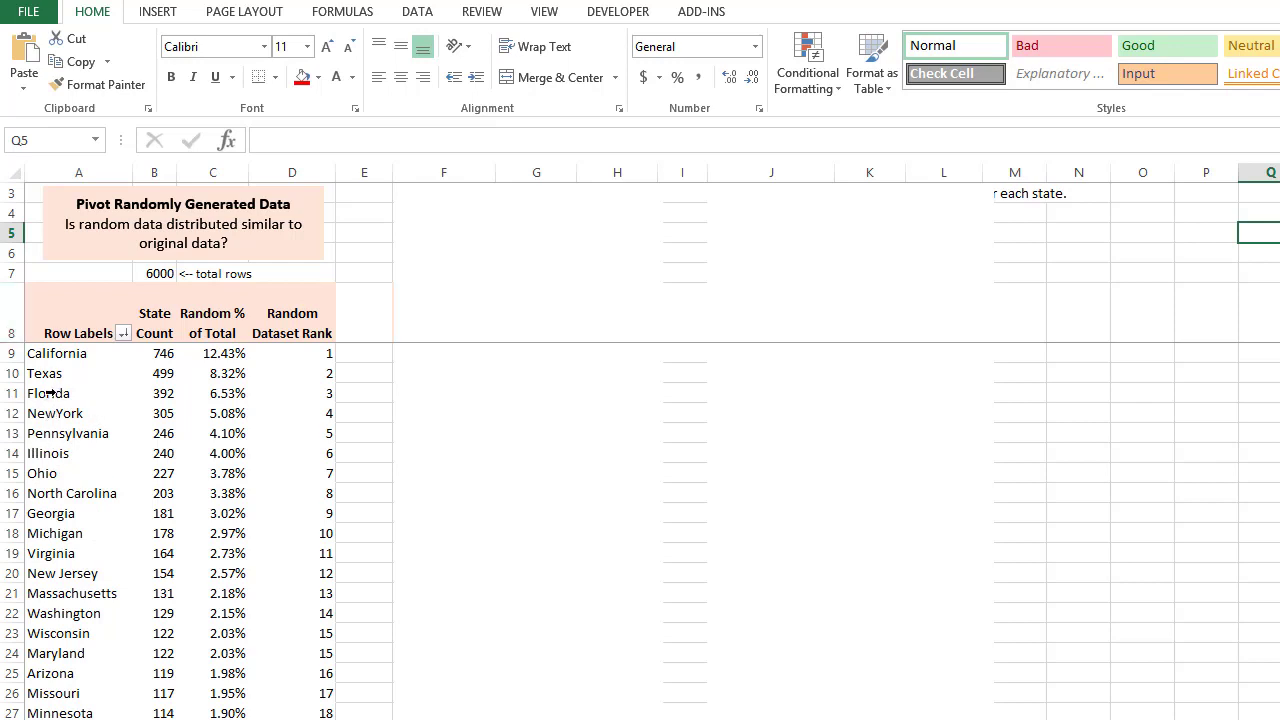
Step: Check the random data's state column and Florida's 6.53% share in the pivot of state counts
click(154, 392)
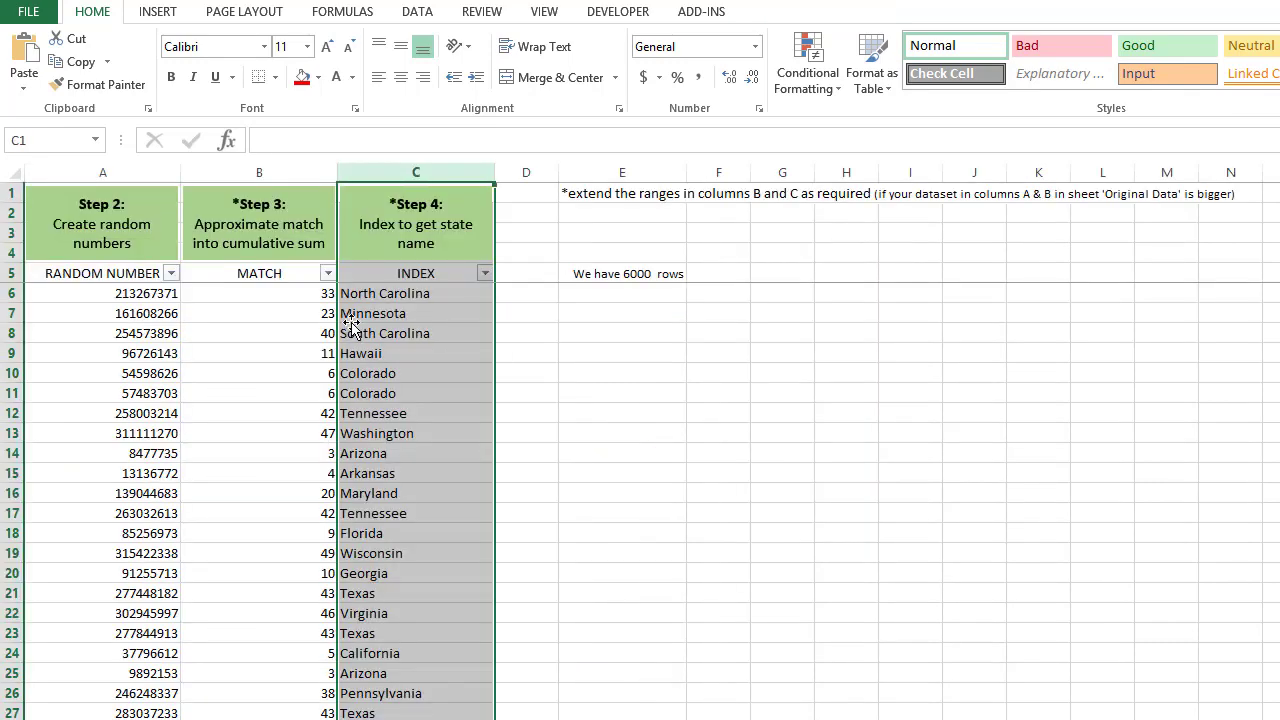
click(416, 374)
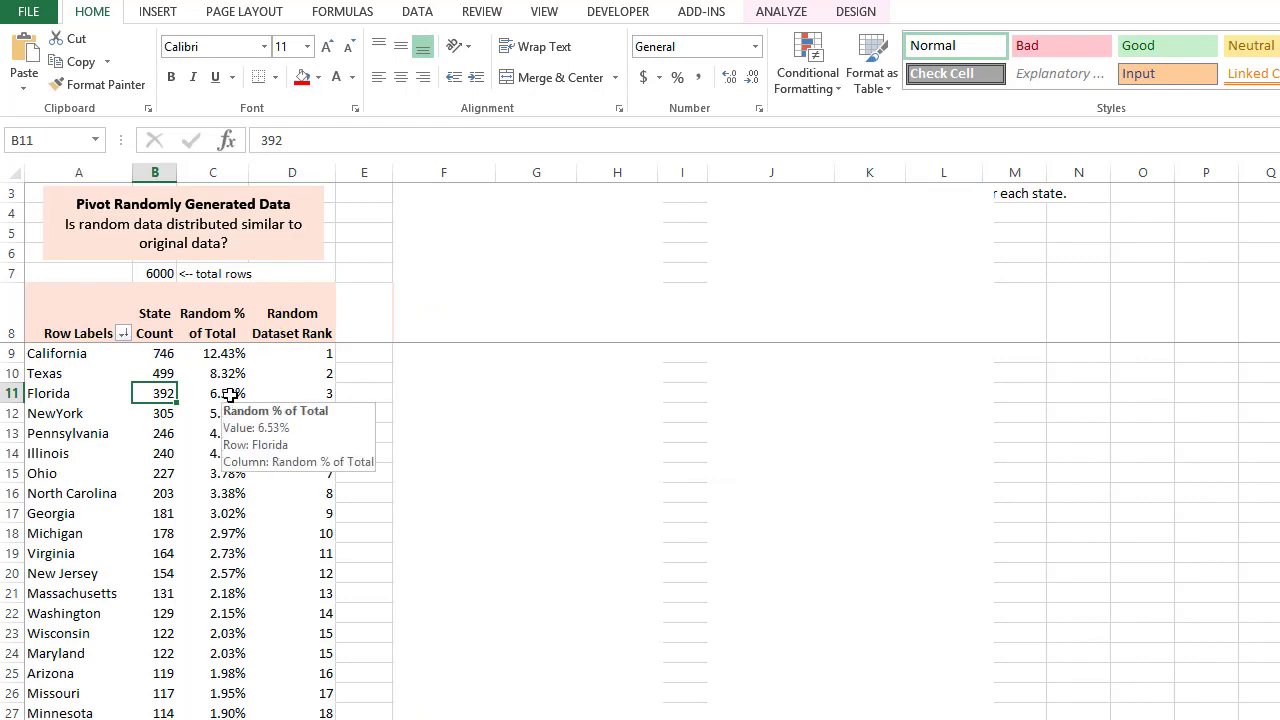
click(212, 392)
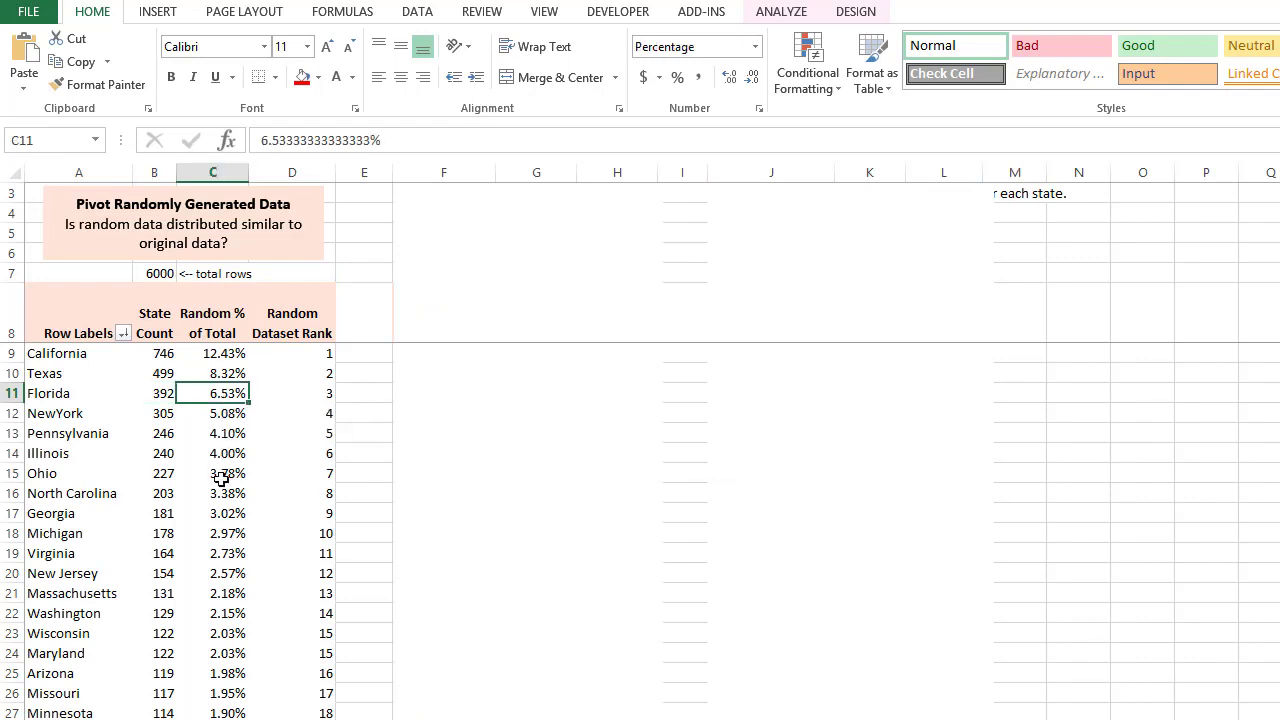
mouse_move(262, 364)
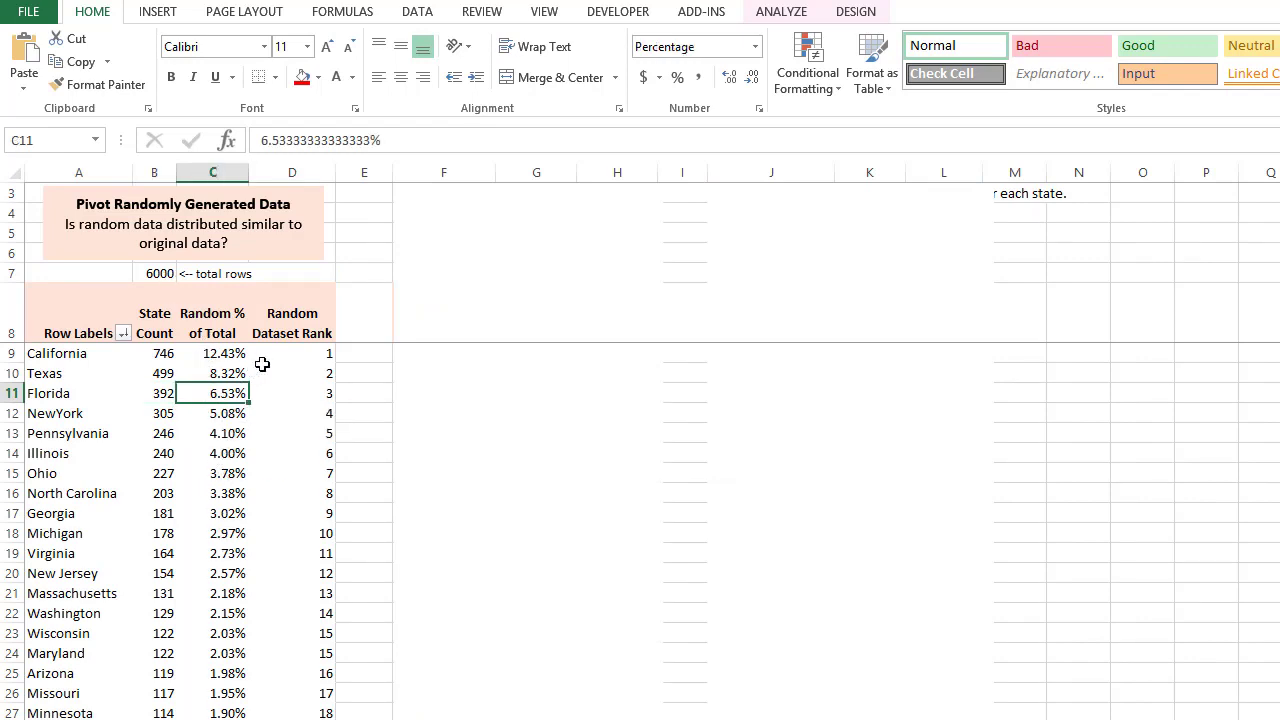
click(292, 352)
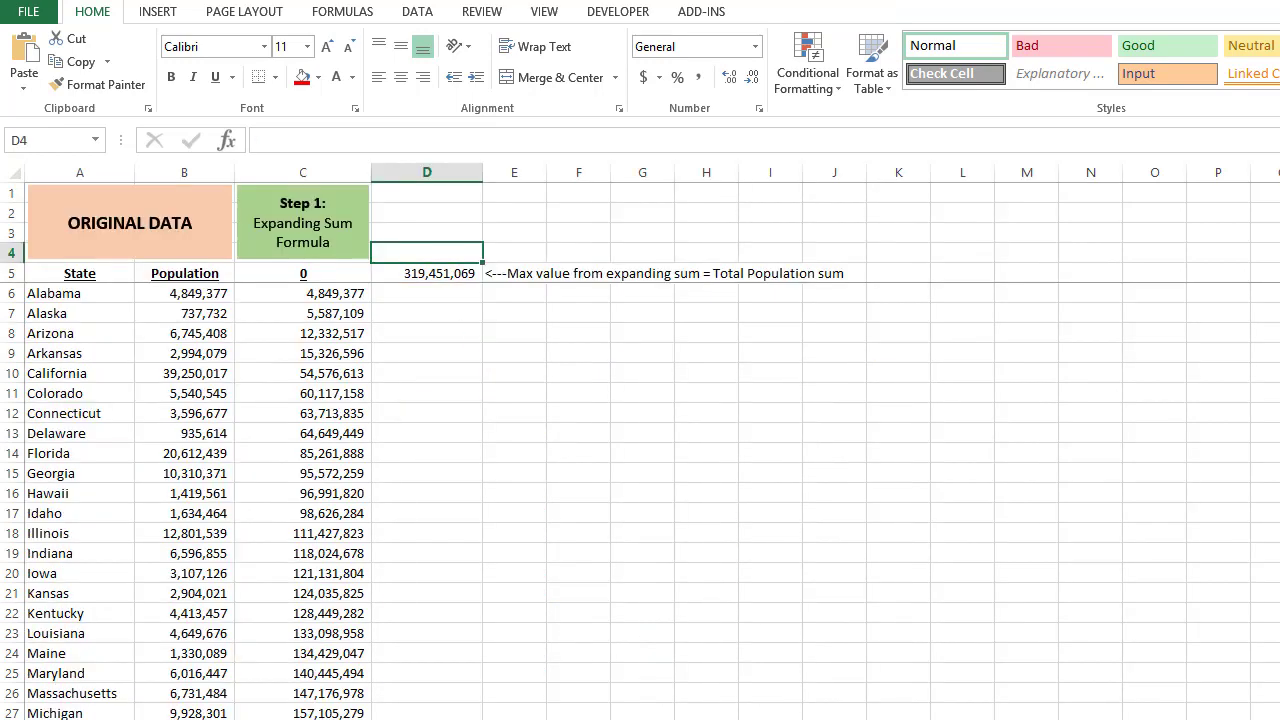
mouse_move(236, 494)
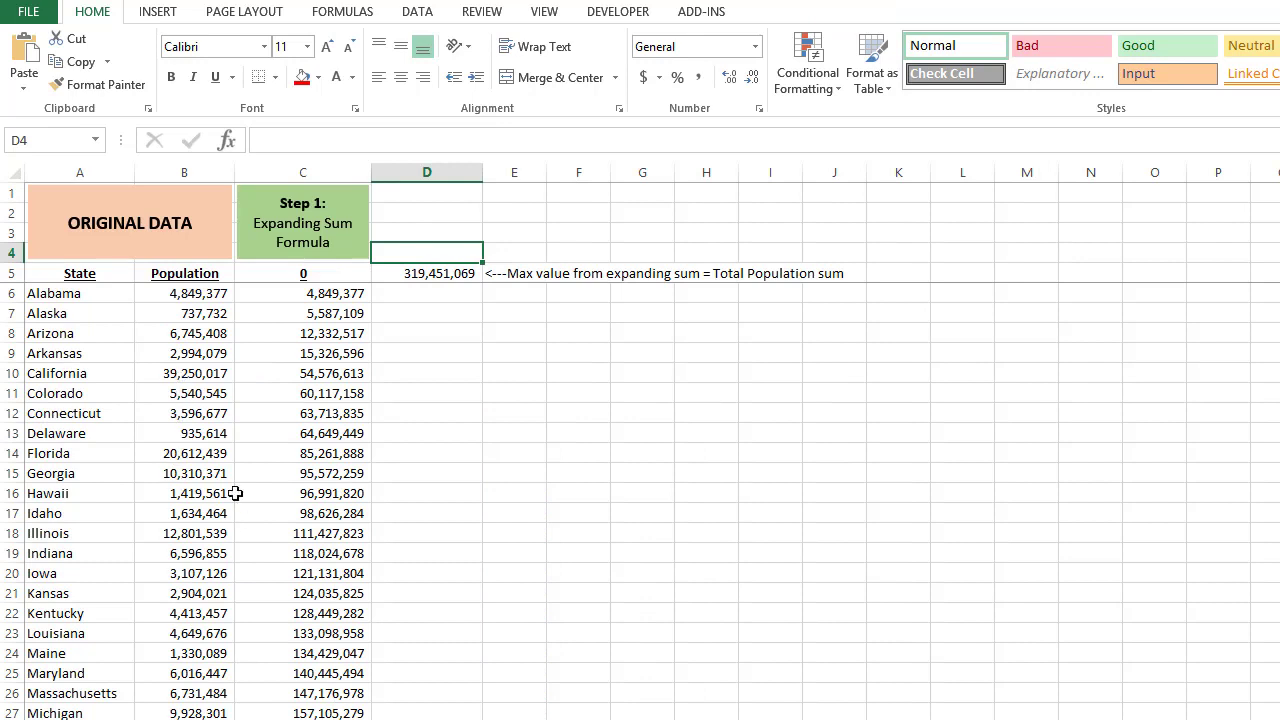
Step: Check Florida's population value and move to the pivot comparison sheet
click(184, 452)
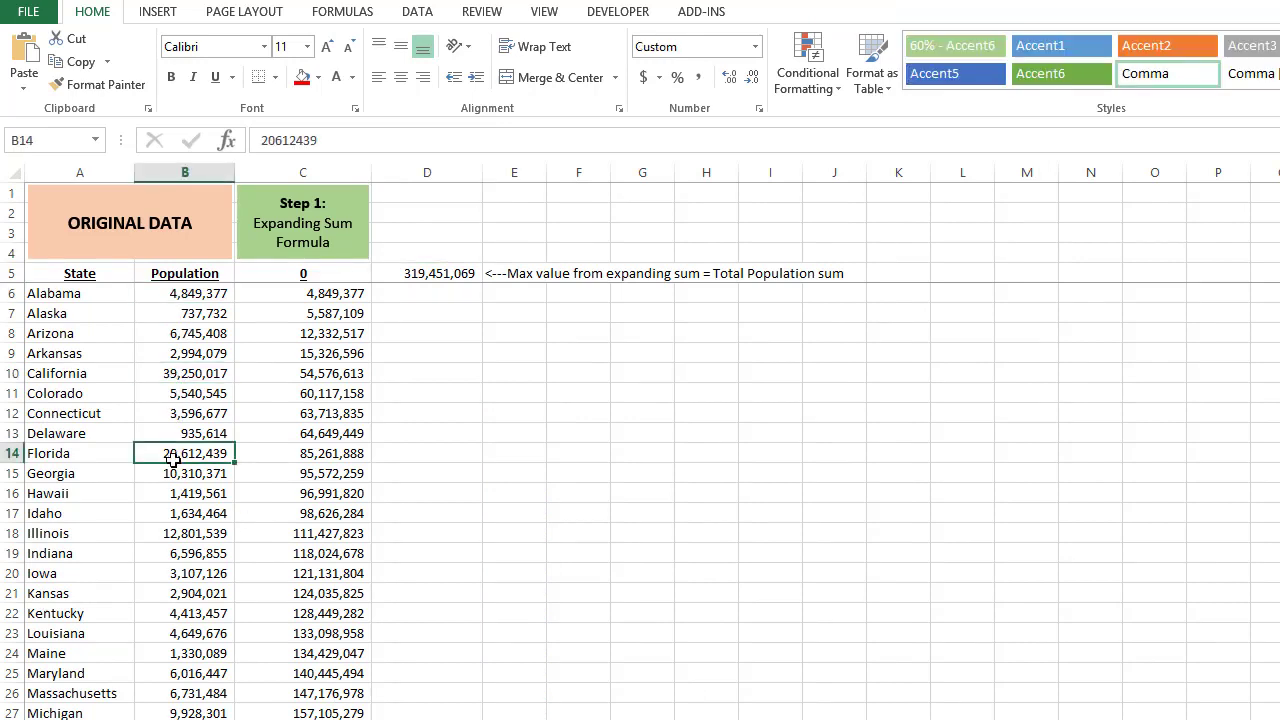
click(428, 252)
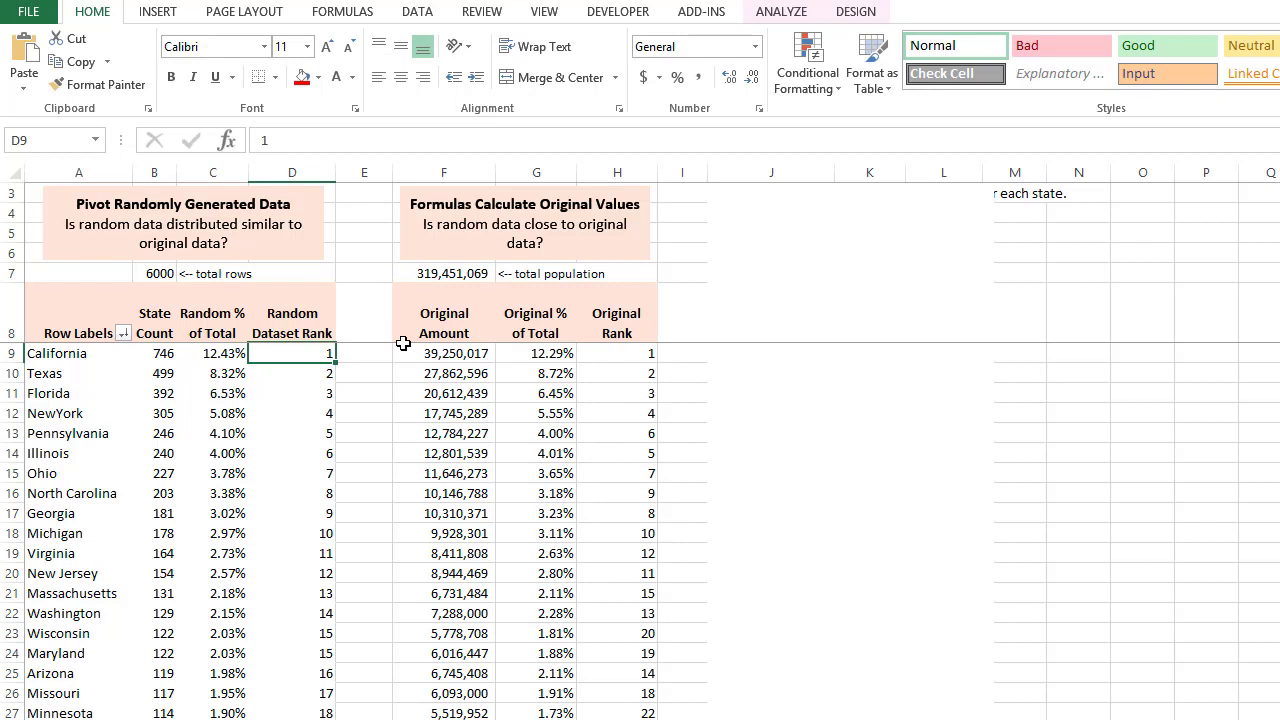
click(444, 352)
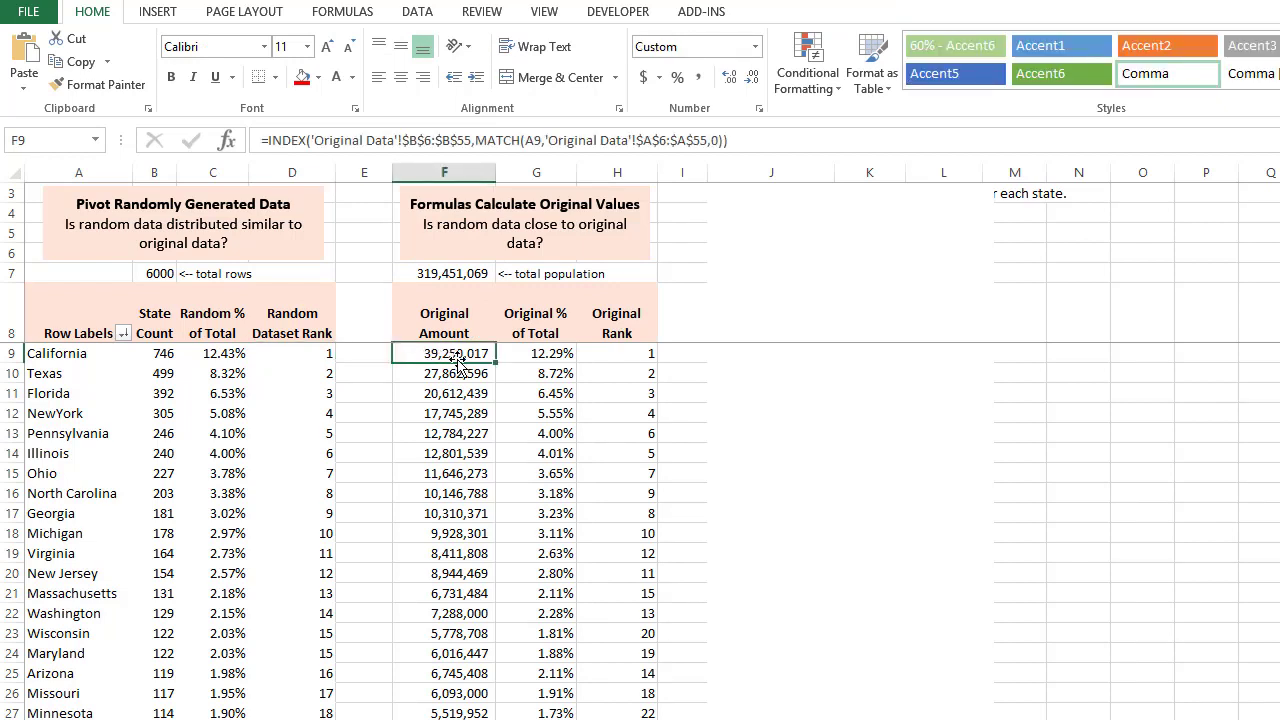
click(444, 272)
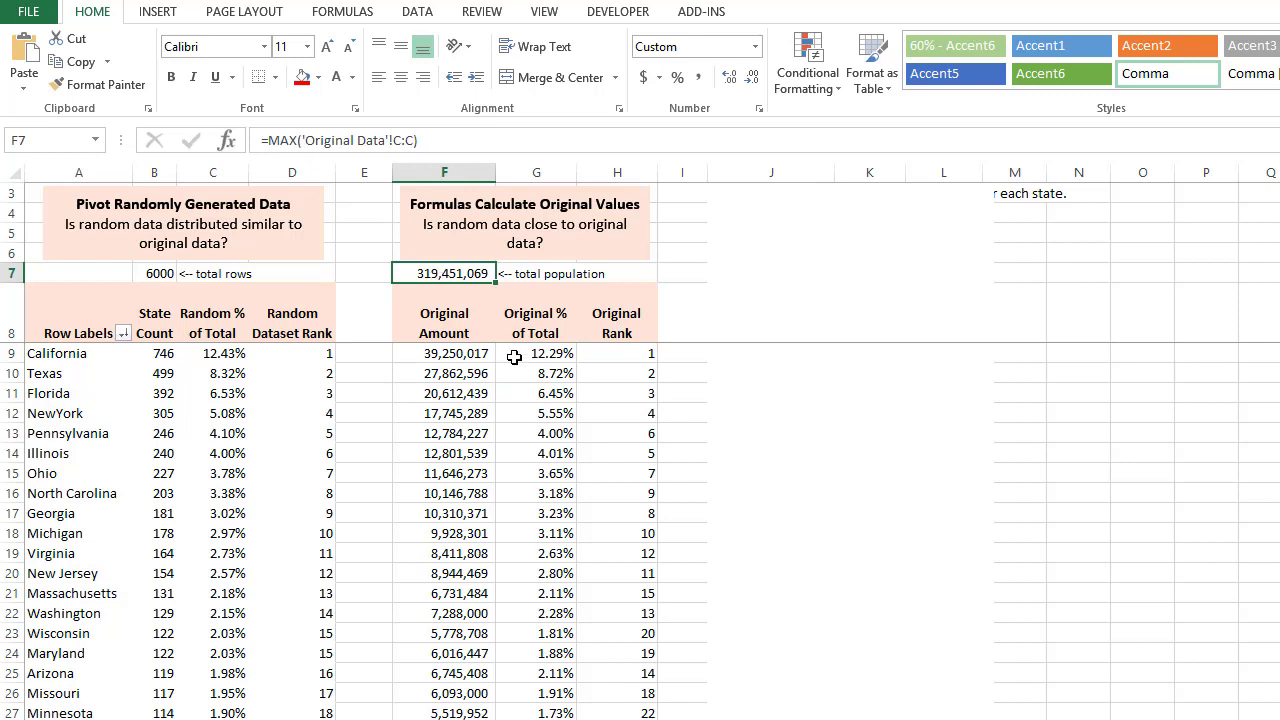
click(536, 352)
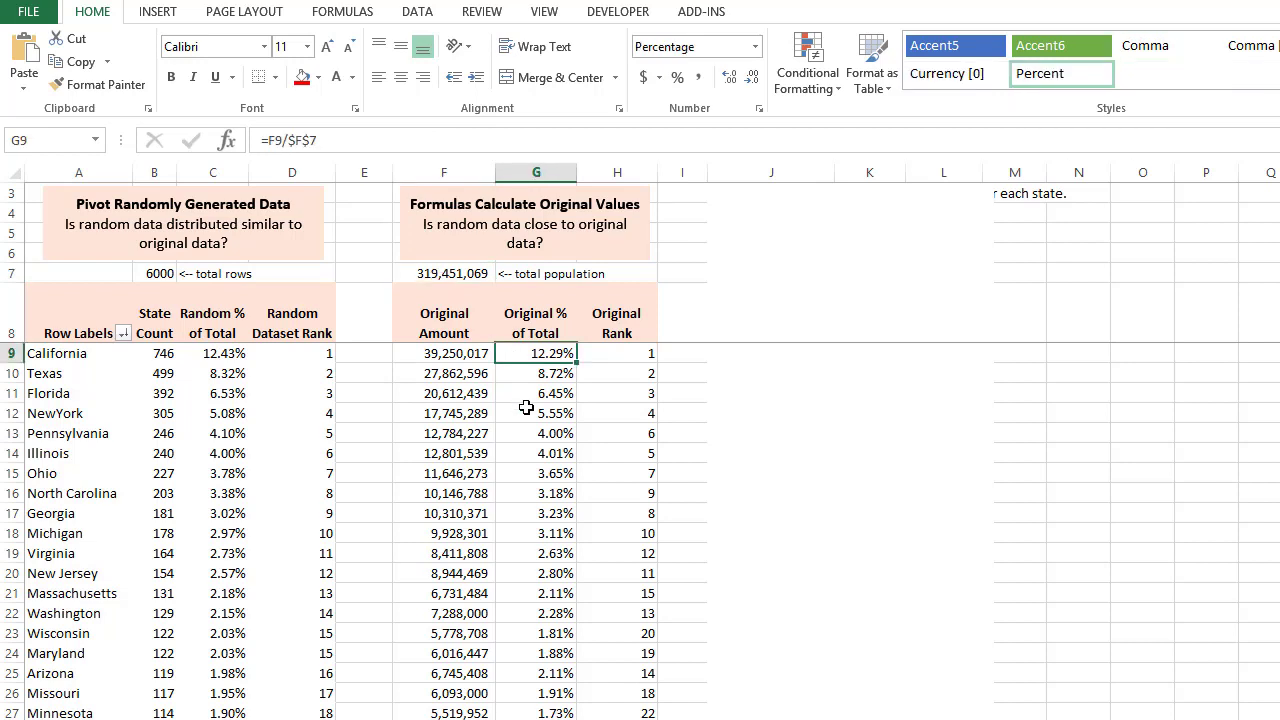
click(536, 374)
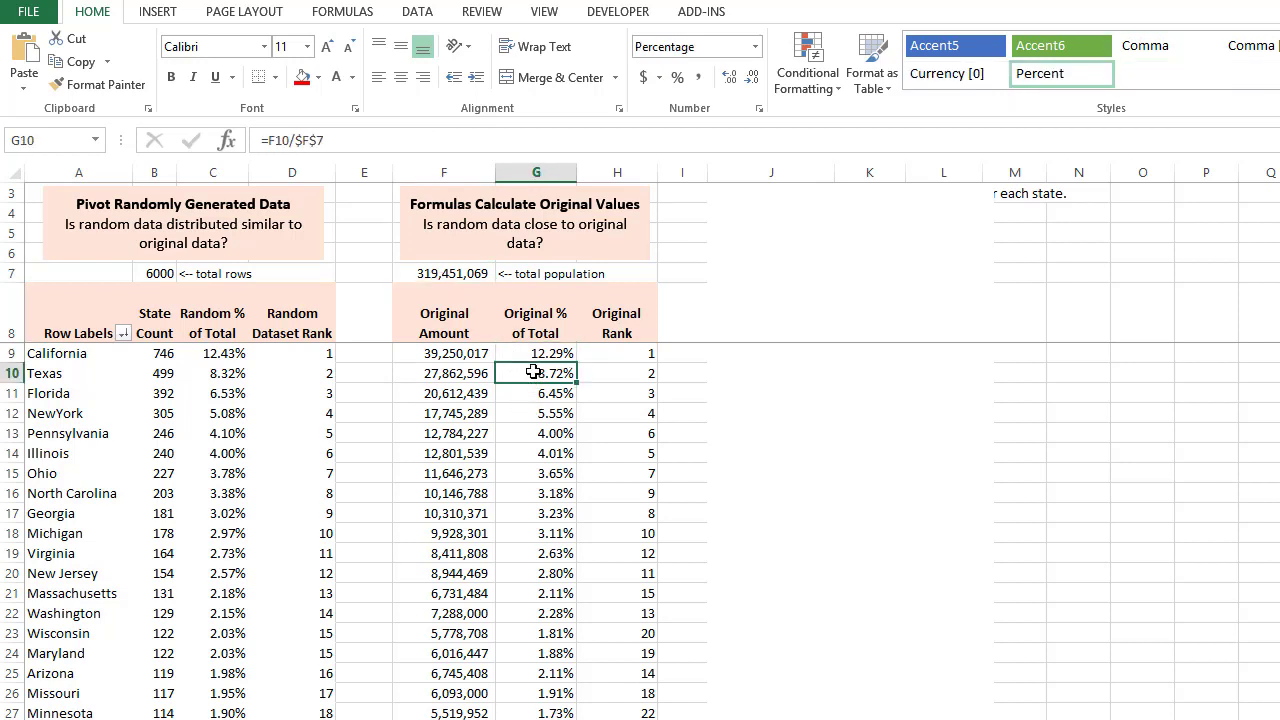
click(444, 374)
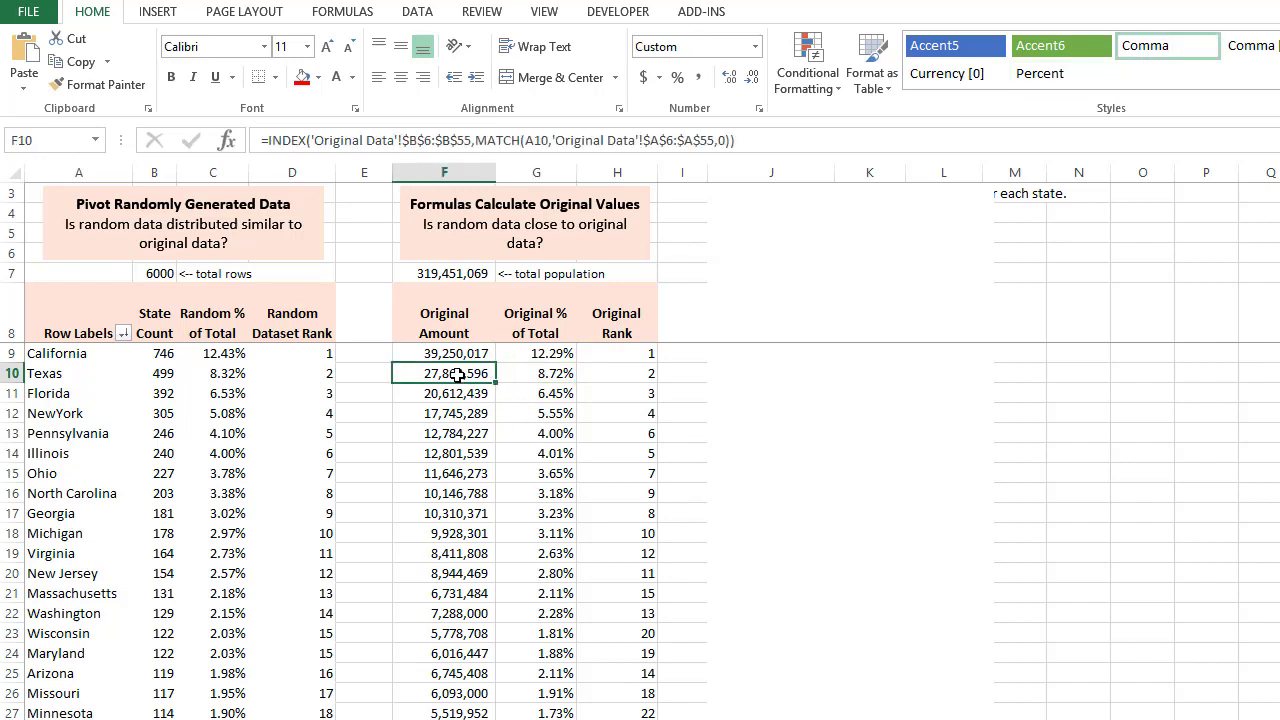
click(536, 374)
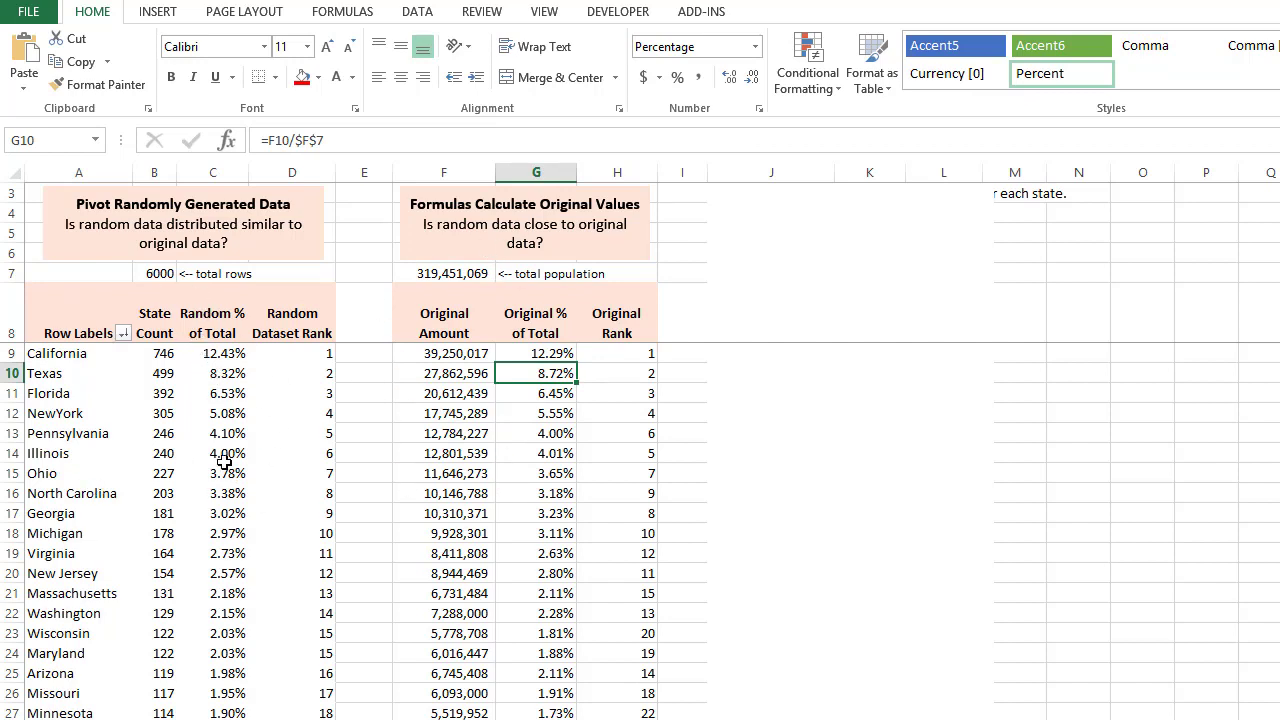
mouse_move(448, 370)
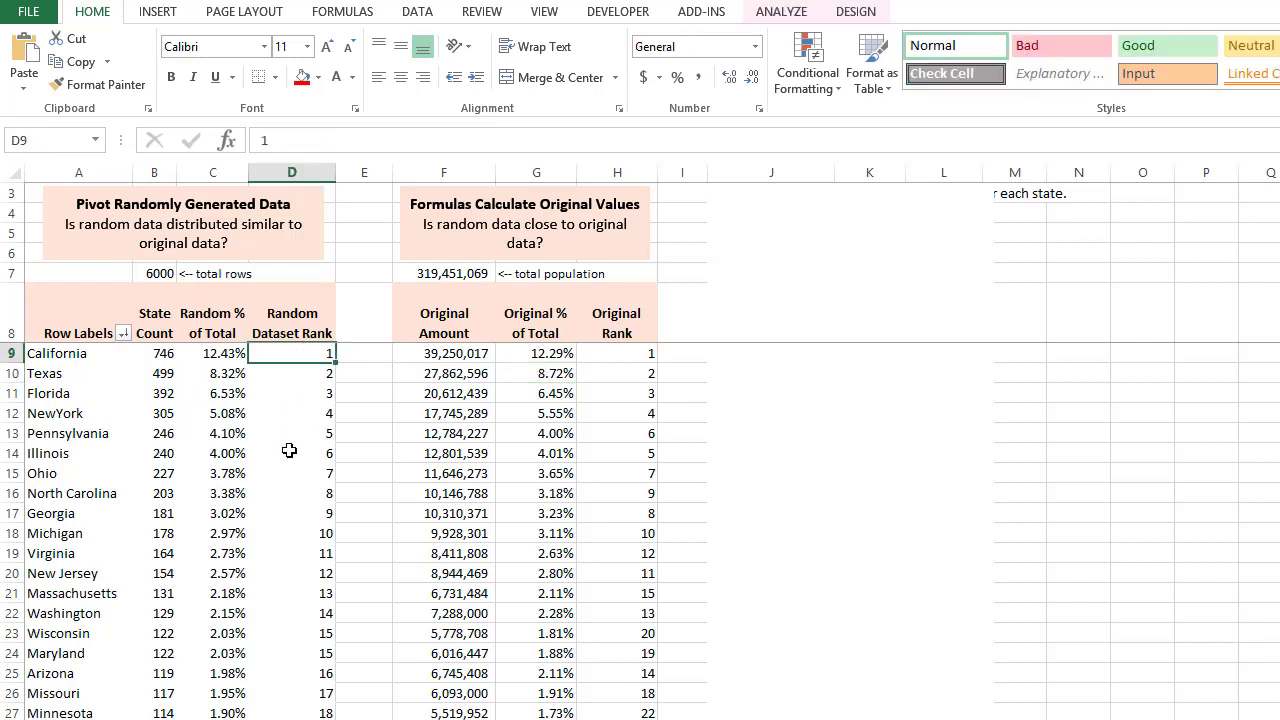
mouse_move(200, 344)
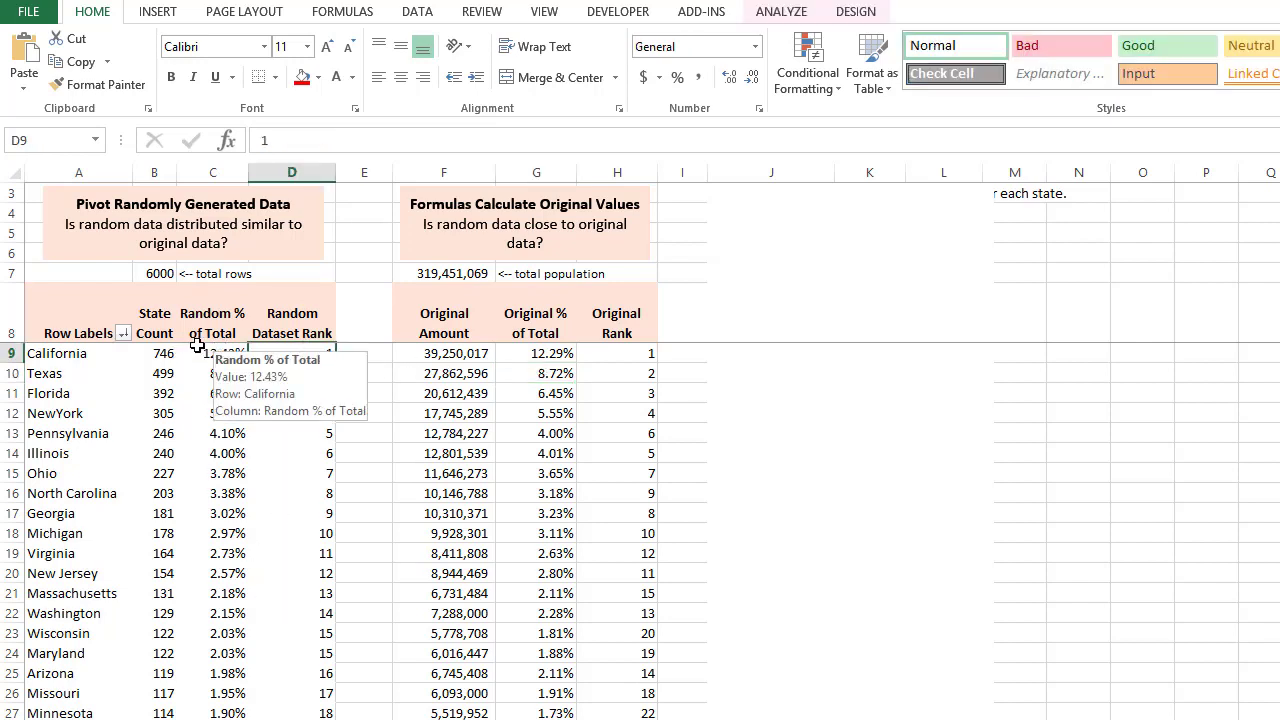
drag(616, 352, 616, 412)
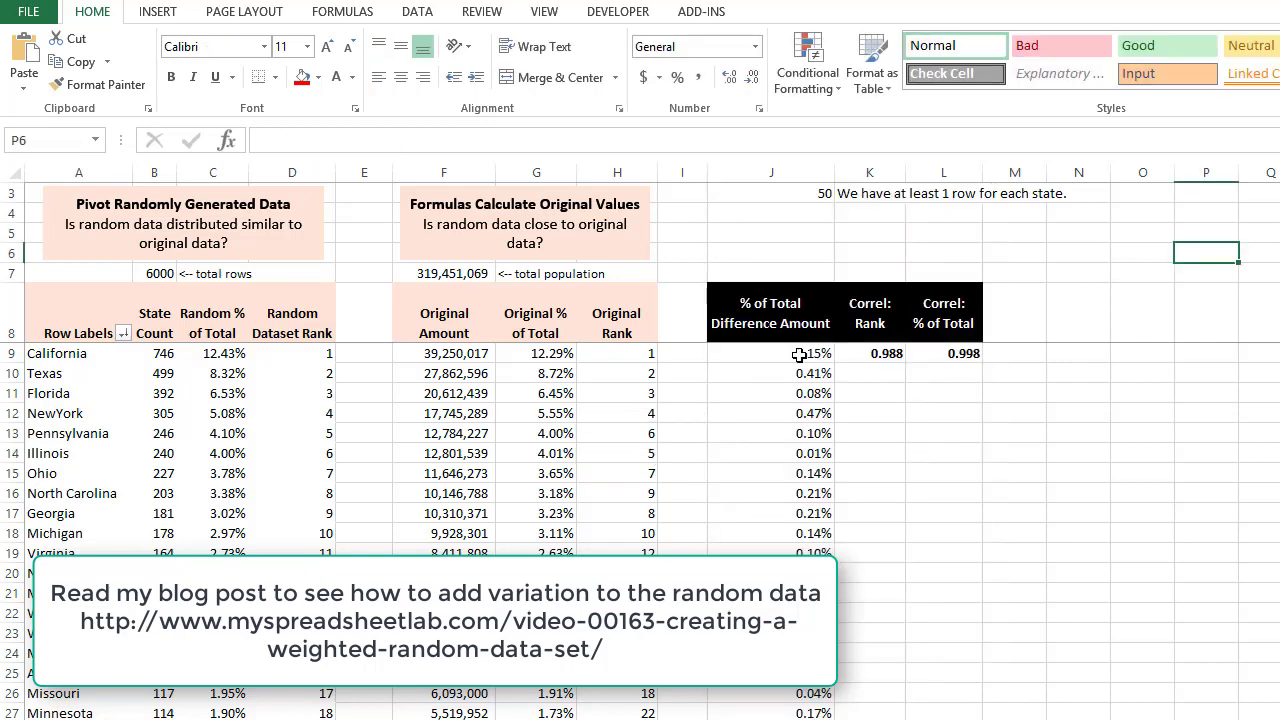
Step: Inspect the ABS percentage difference formulas for California and Illinois against the Original % of Total column
double_click(770, 352)
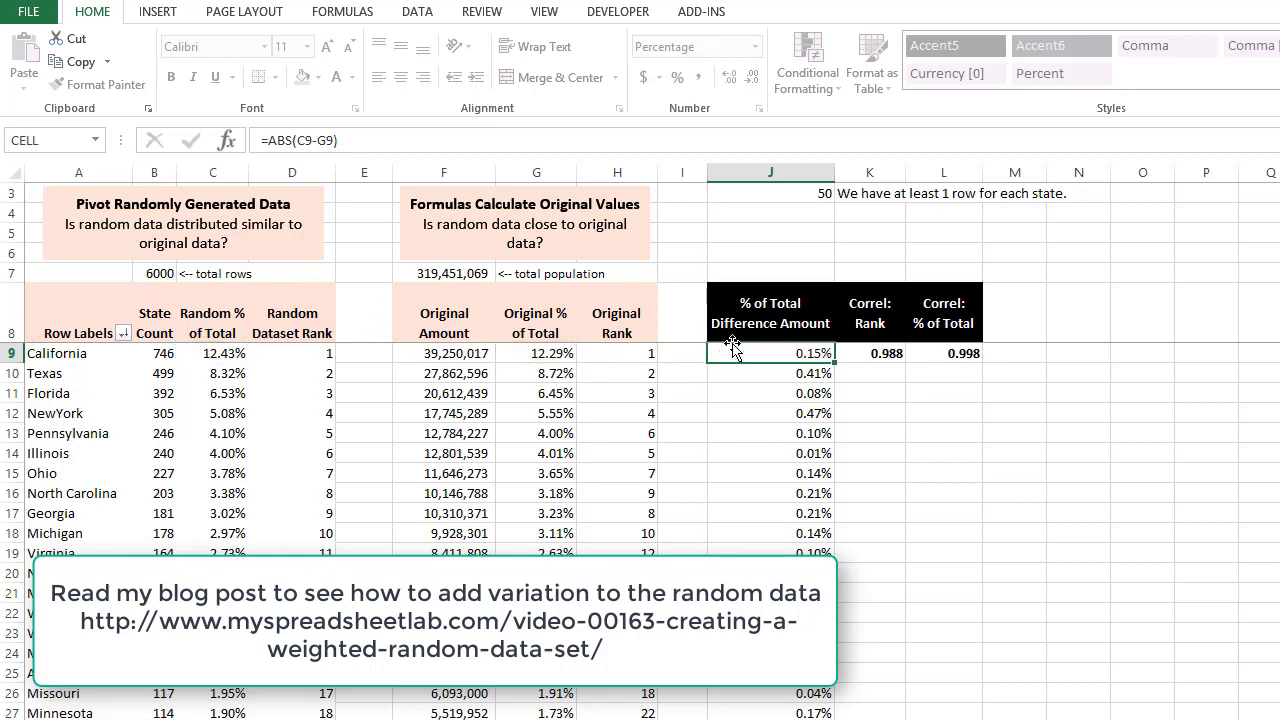
click(212, 332)
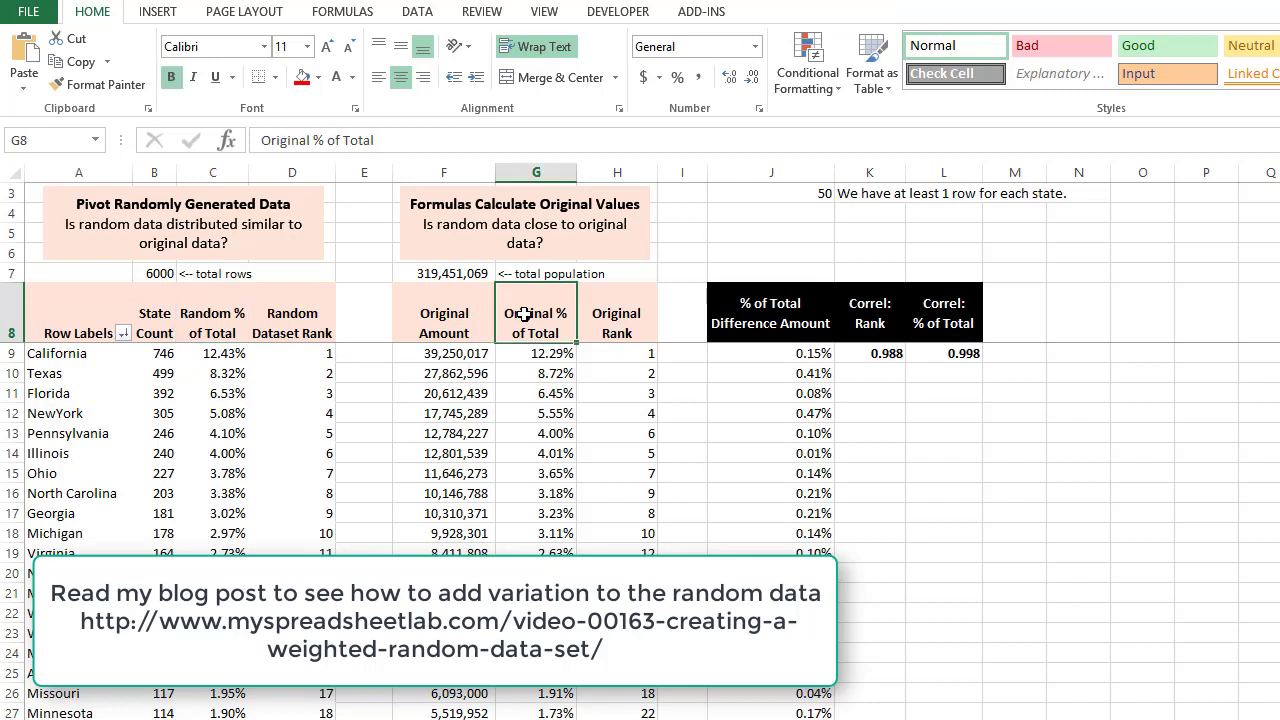
click(770, 452)
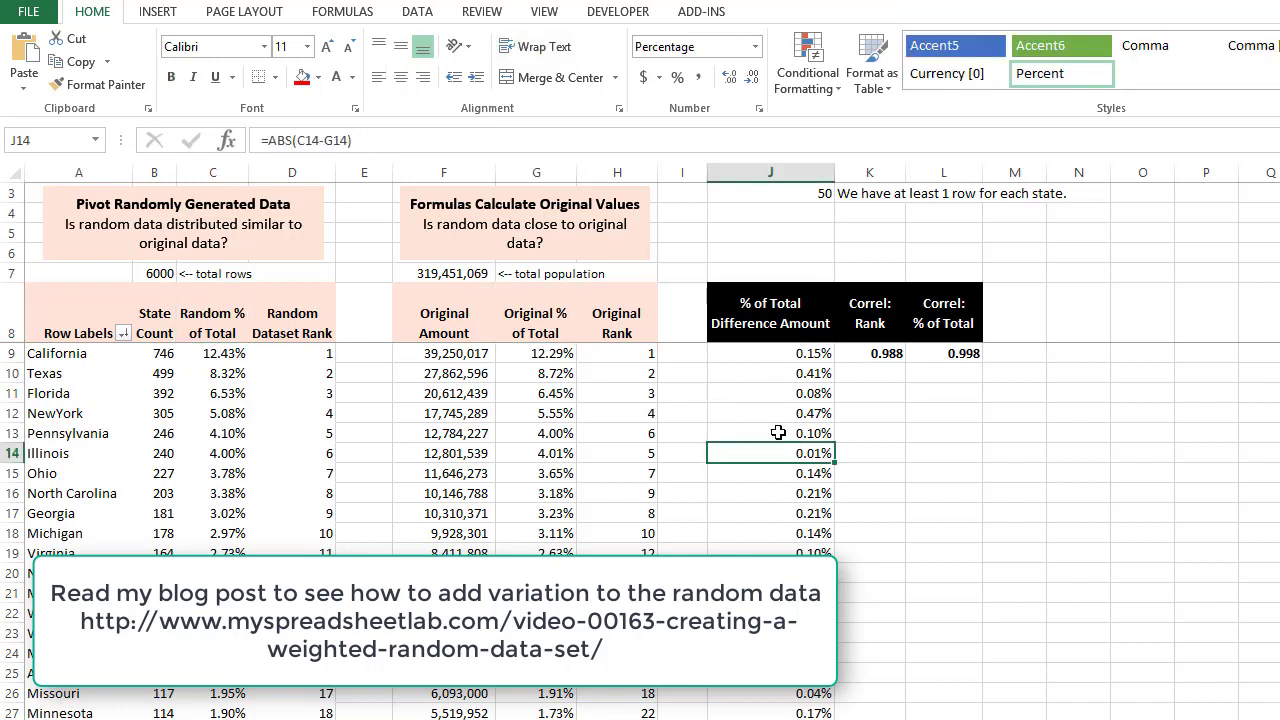
Step: Show the CORREL formulas giving 0.988 for ranks and 0.998 for percentages, including their ranges
click(868, 352)
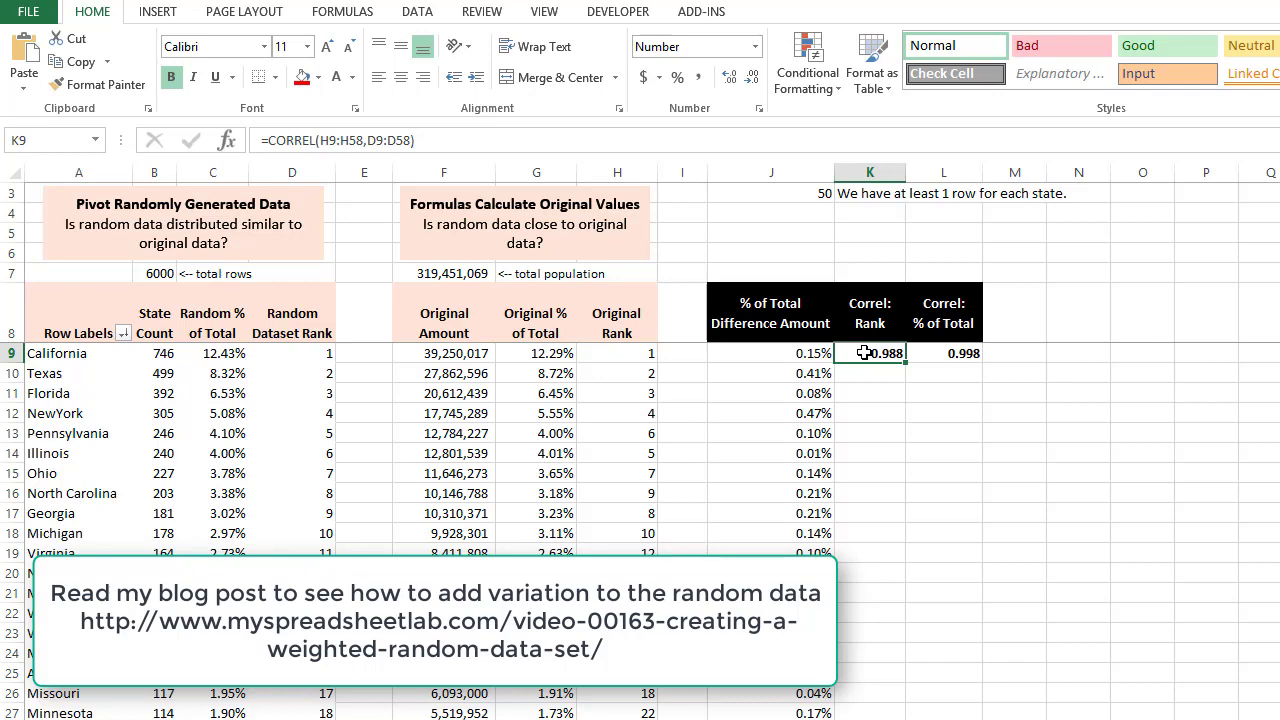
double_click(868, 352)
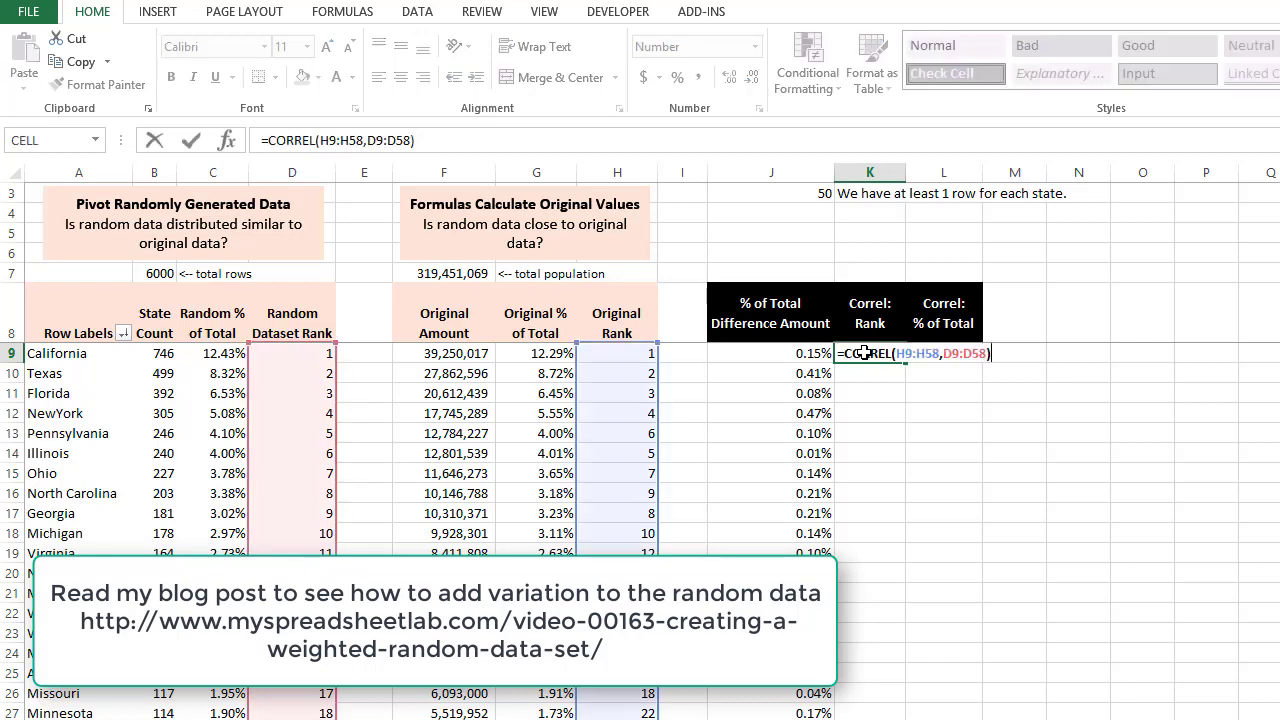
mouse_move(728, 272)
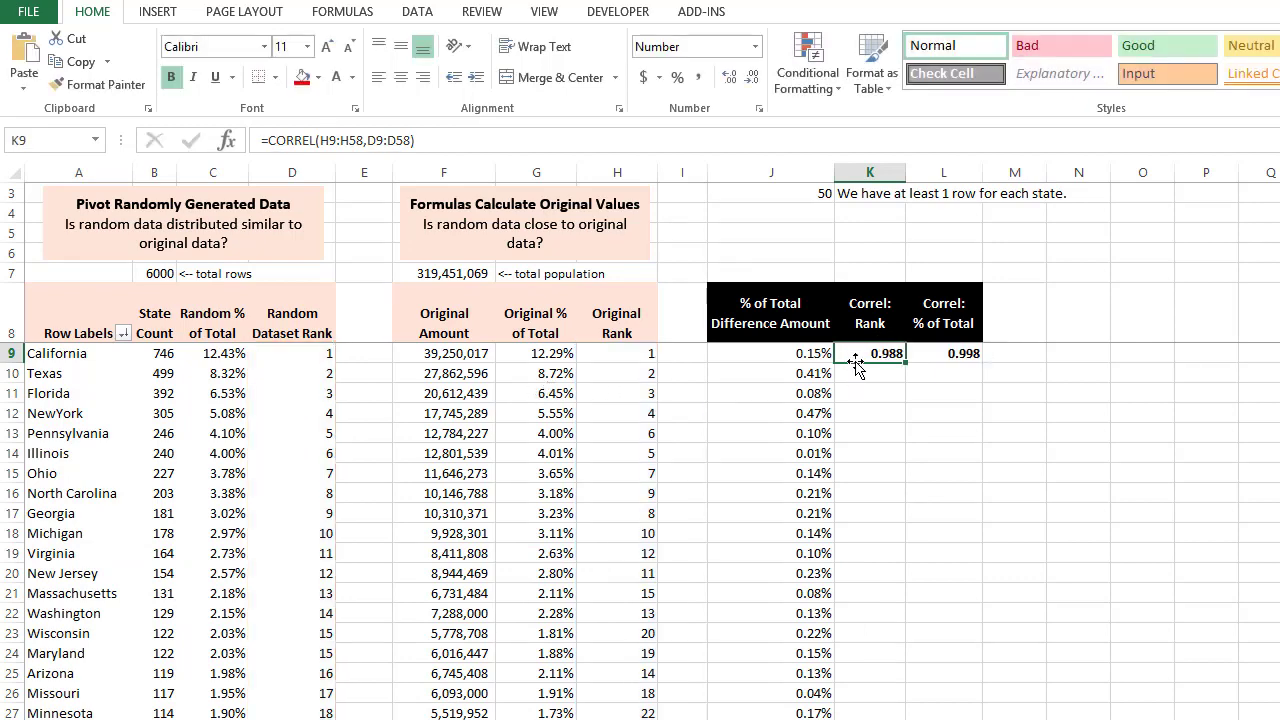
mouse_move(704, 450)
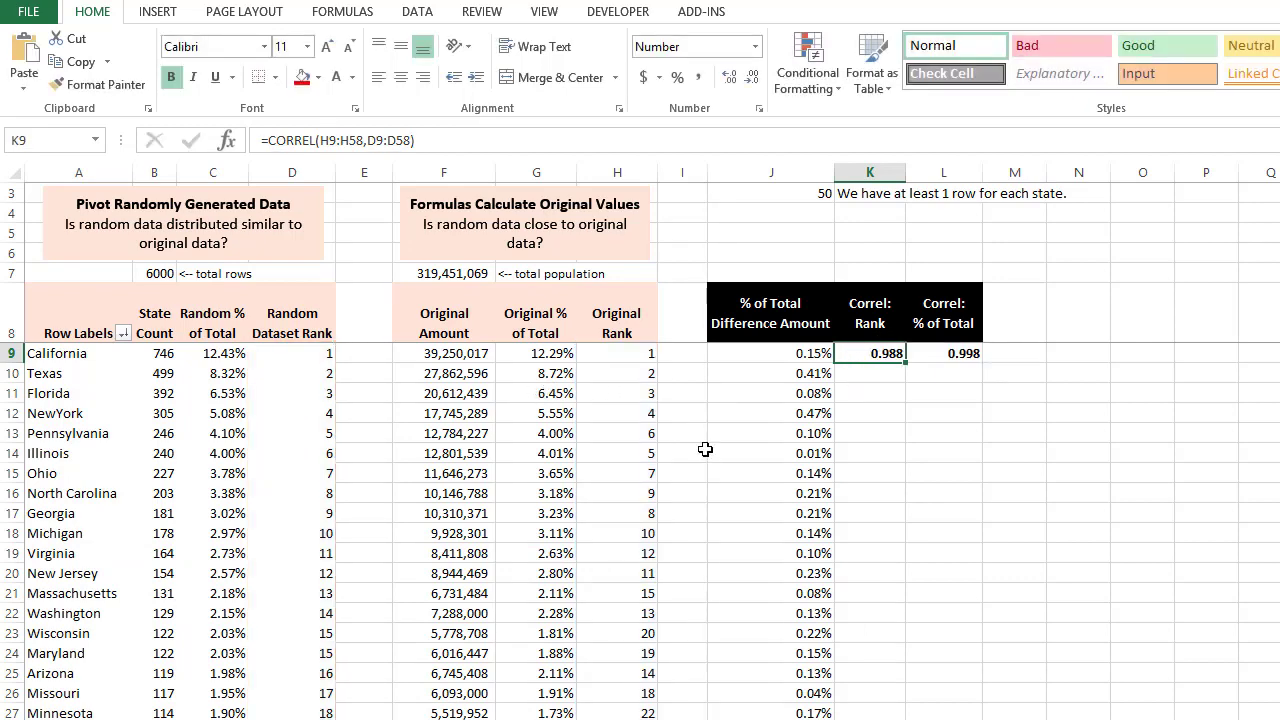
drag(616, 412, 616, 452)
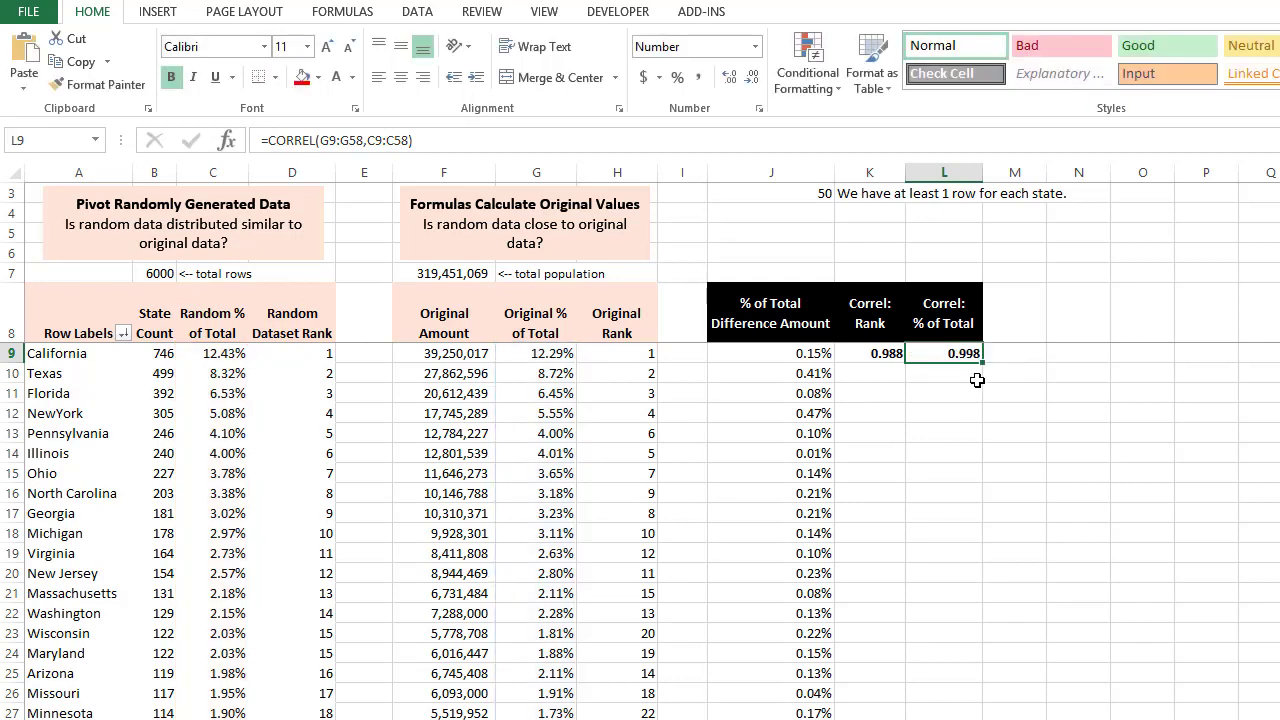
mouse_move(944, 388)
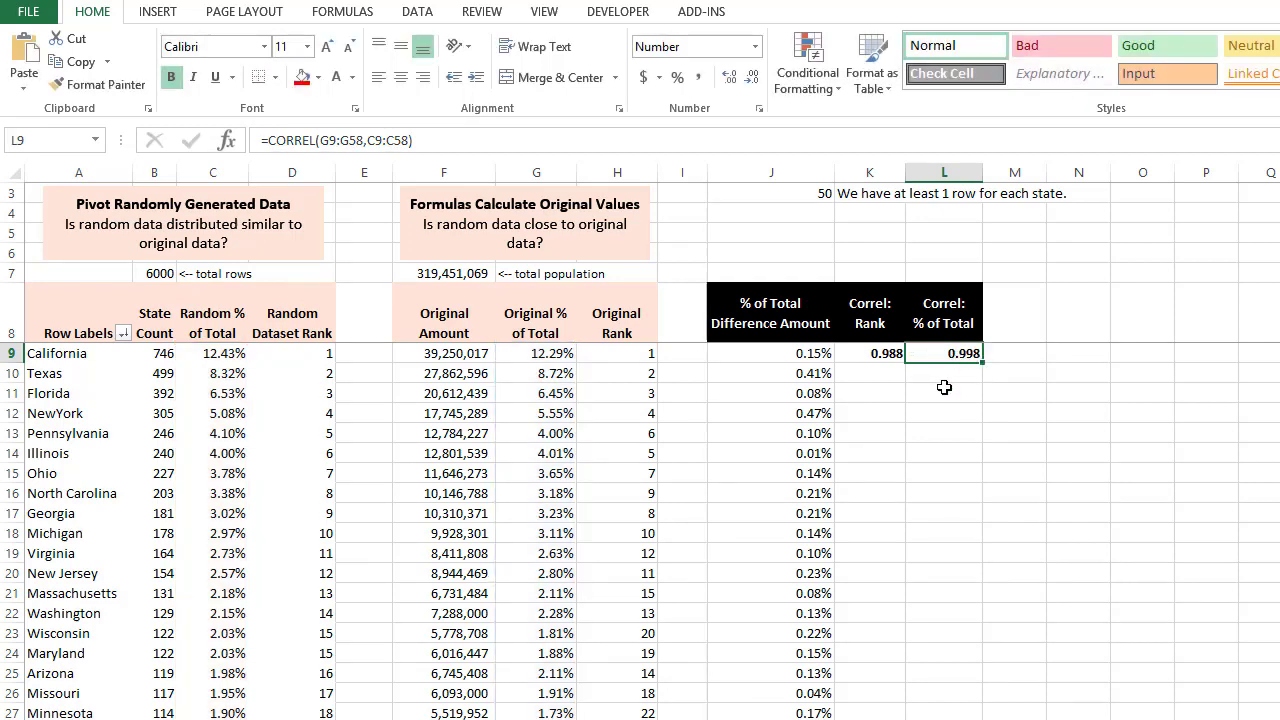